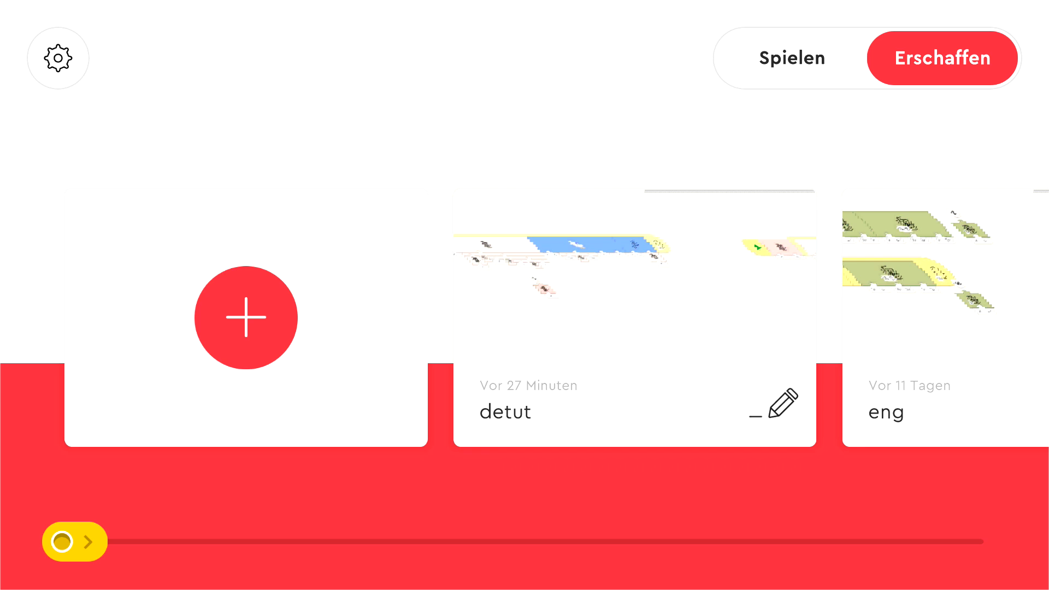
mouse_move(364, 322)
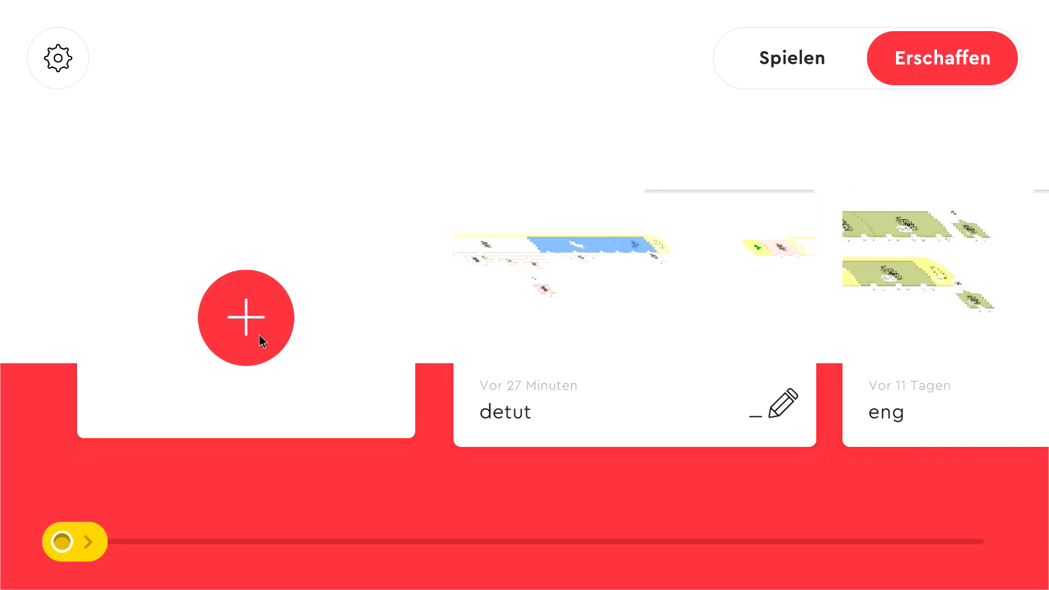
Create a new project from the + card and confirm its name
left_click(246, 317)
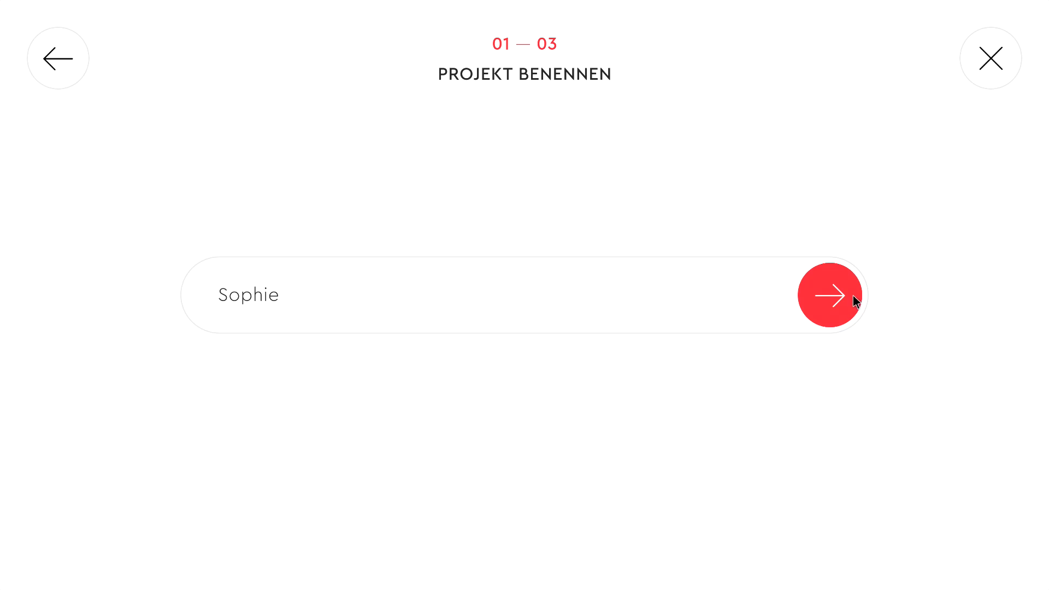
left_click(829, 295)
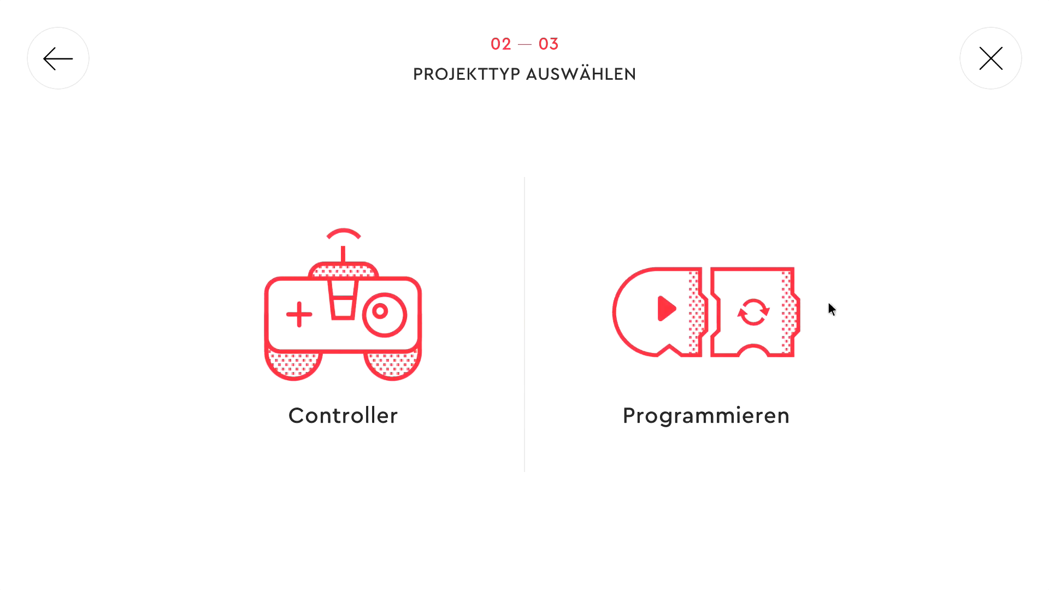
mouse_move(671, 308)
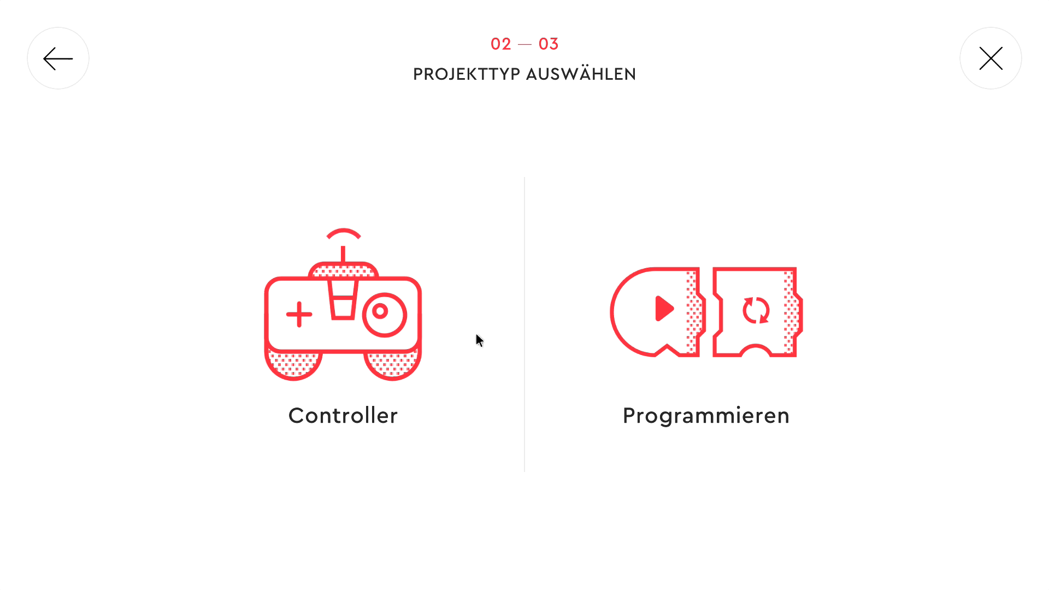
mouse_move(459, 337)
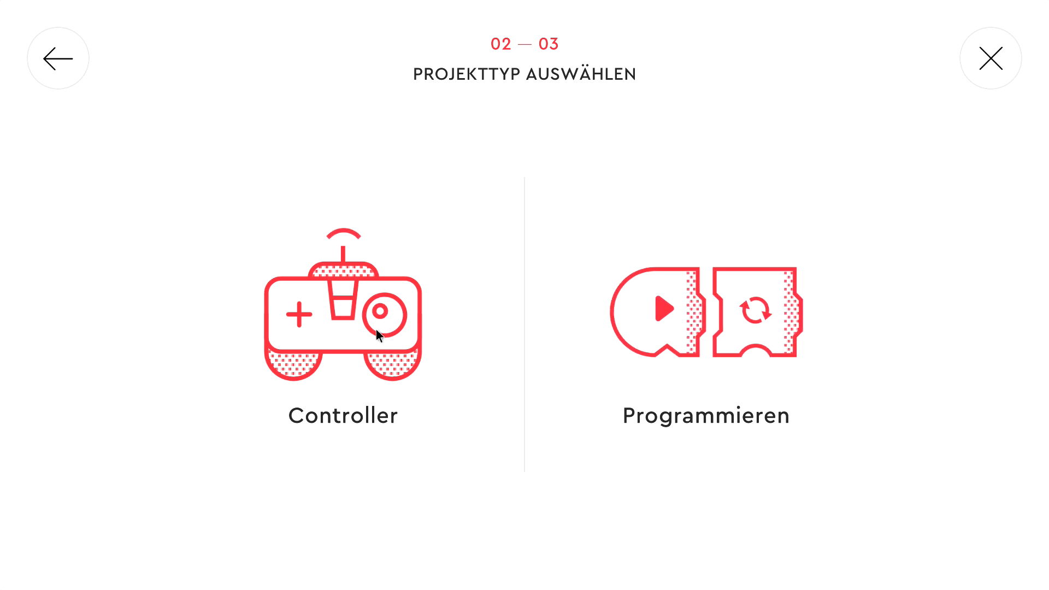
mouse_move(356, 403)
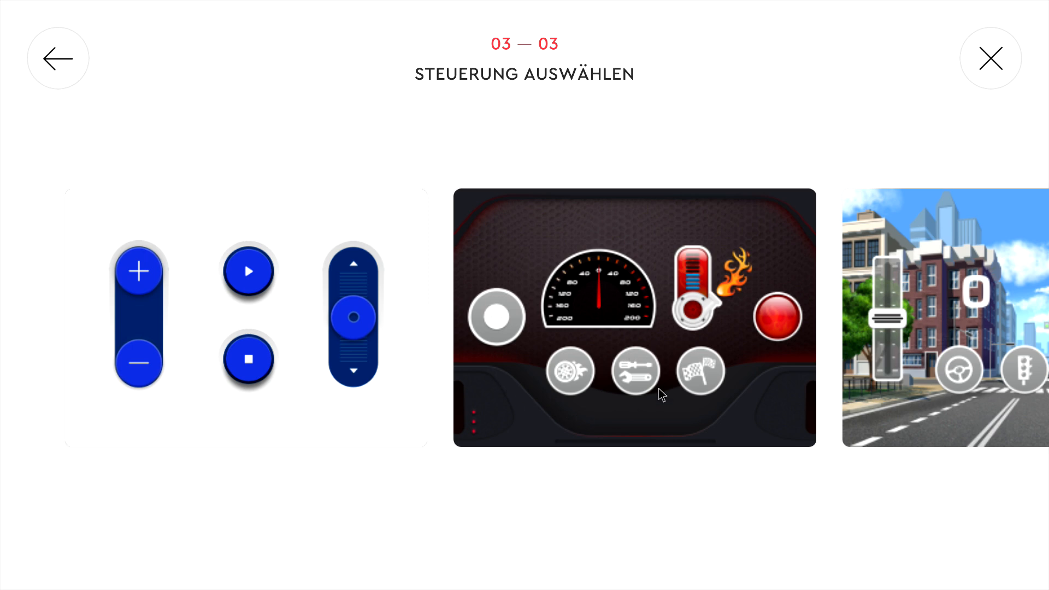
mouse_move(94, 262)
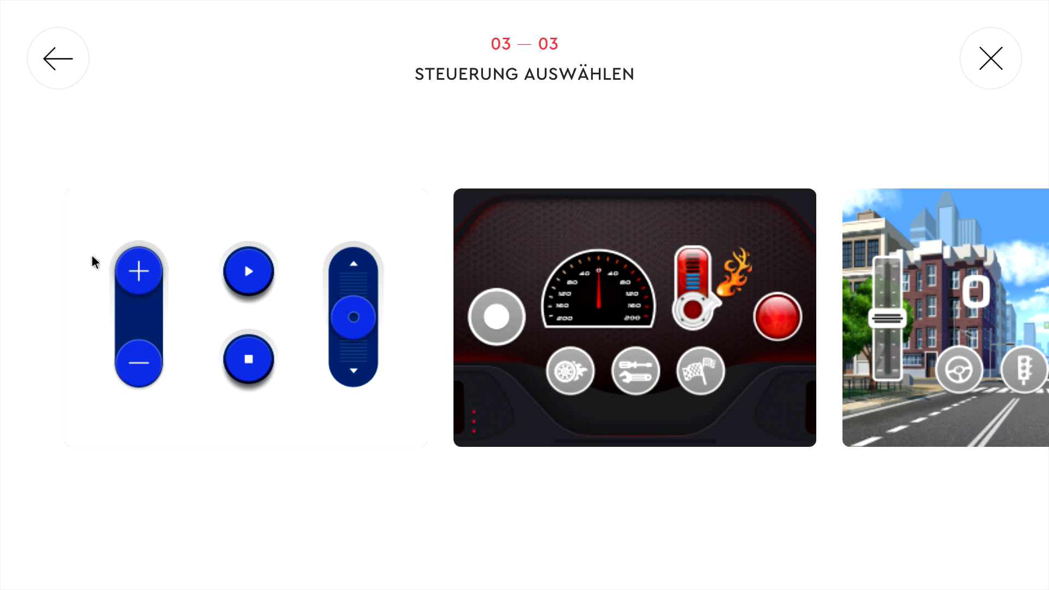
mouse_move(266, 308)
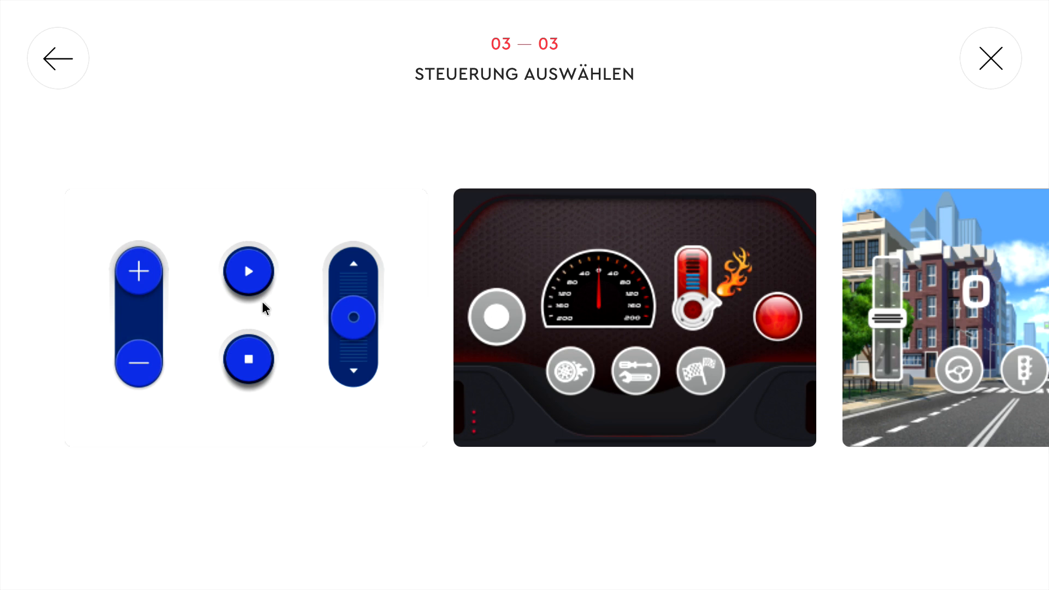
mouse_move(314, 313)
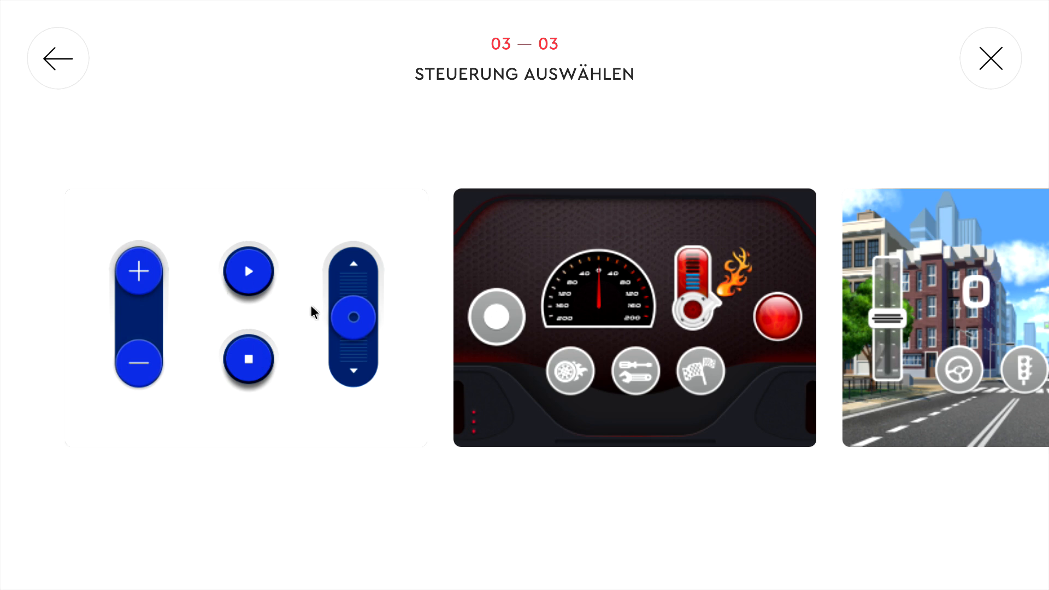
mouse_move(625, 337)
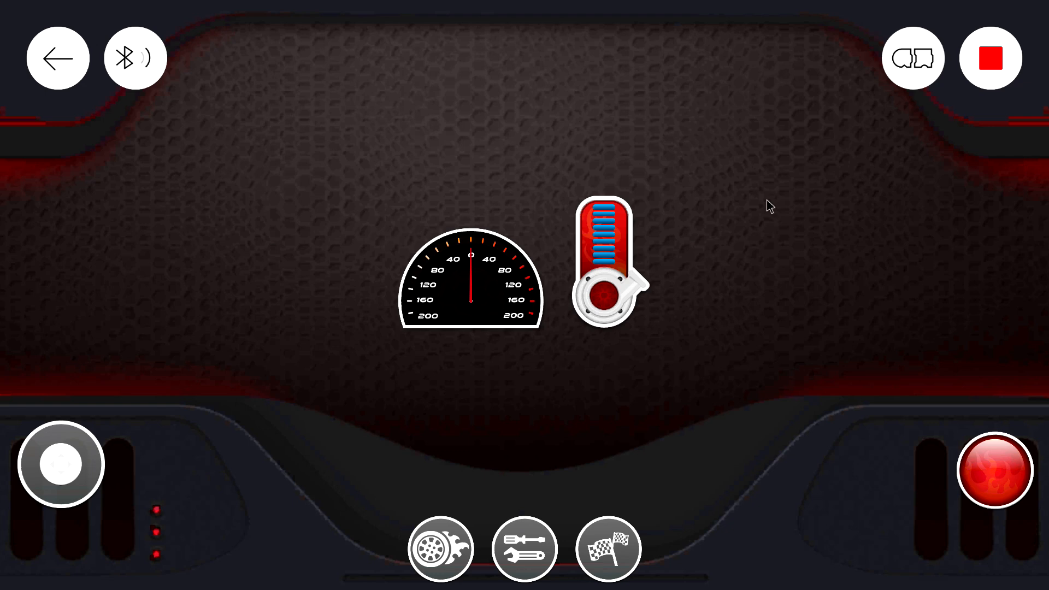
mouse_move(281, 331)
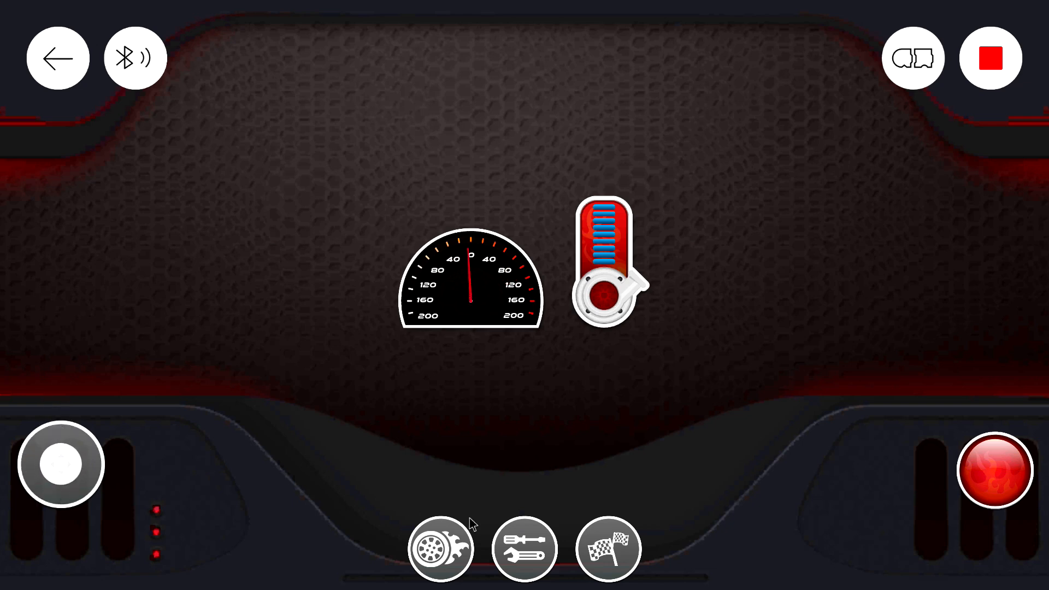
mouse_move(720, 492)
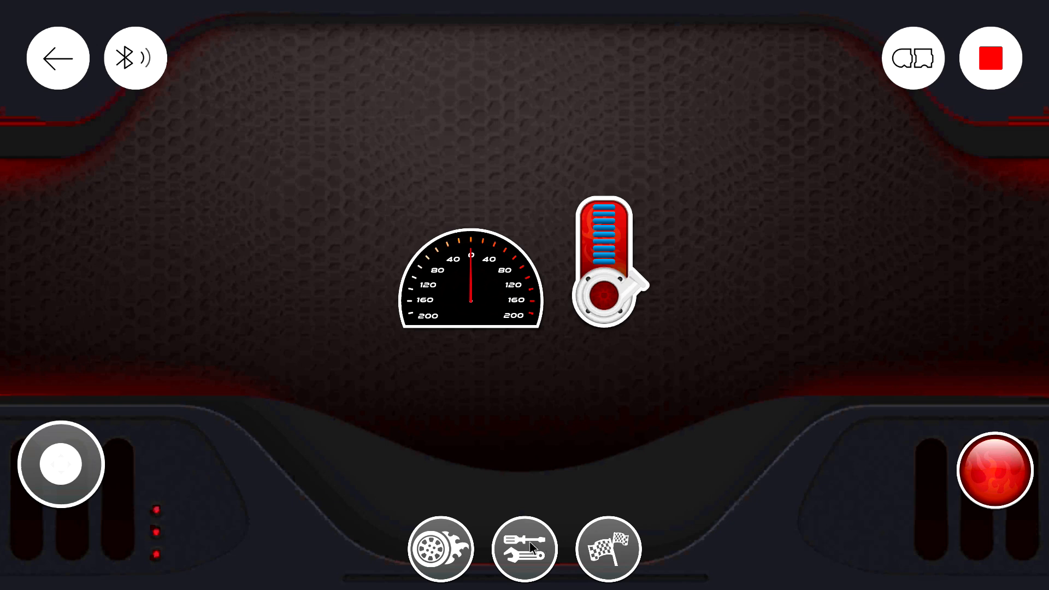
mouse_move(691, 458)
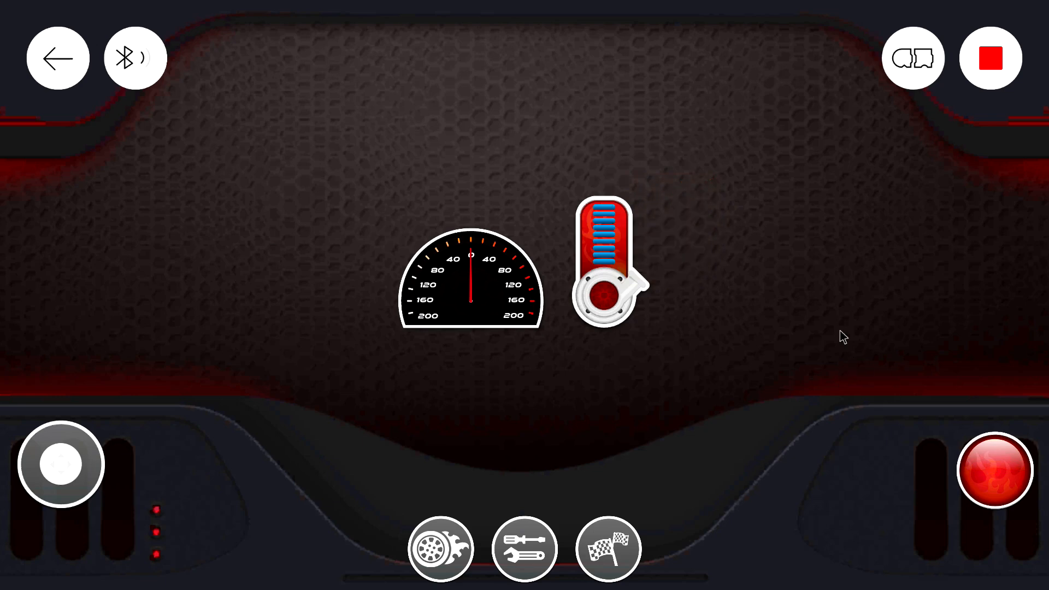
Leave the racing dashboard layout for the project's empty programming canvas
left_click(990, 57)
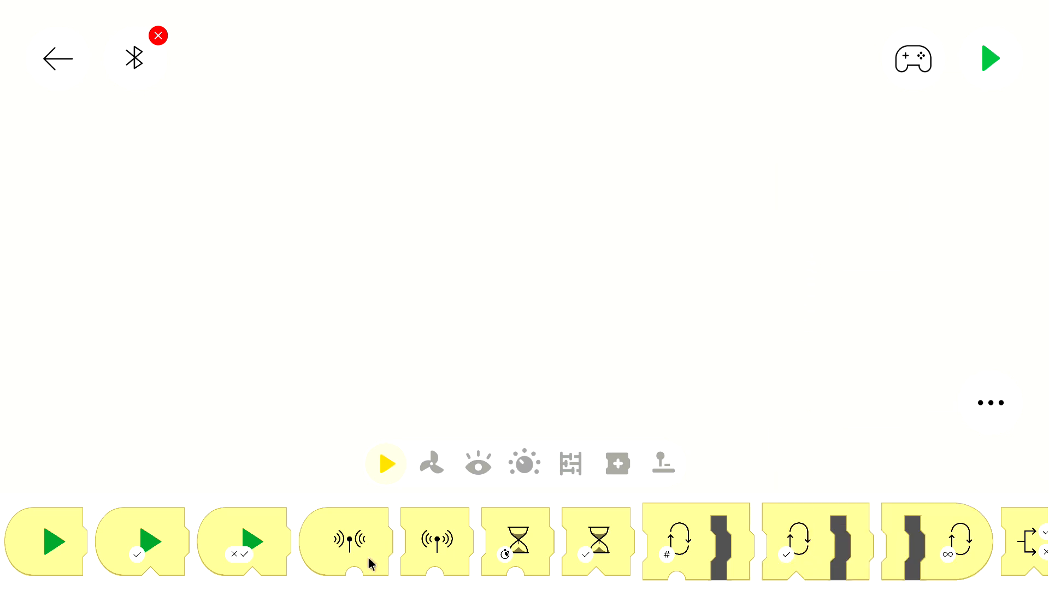
mouse_move(344, 581)
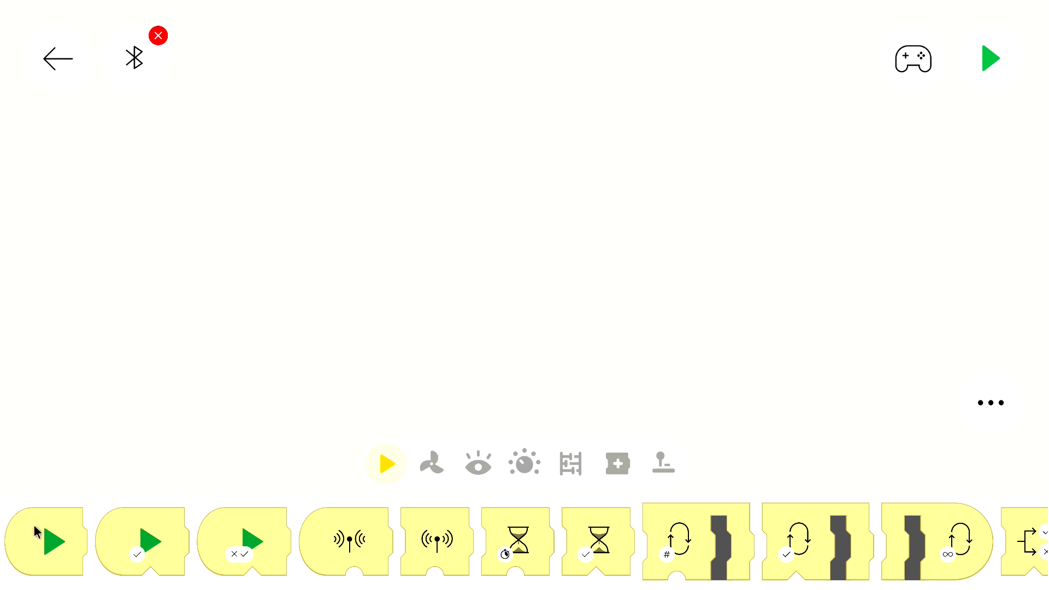
Place a Start block and attach a SOUNDLIGHT light block set to port B
left_click_drag(43, 542, 237, 252)
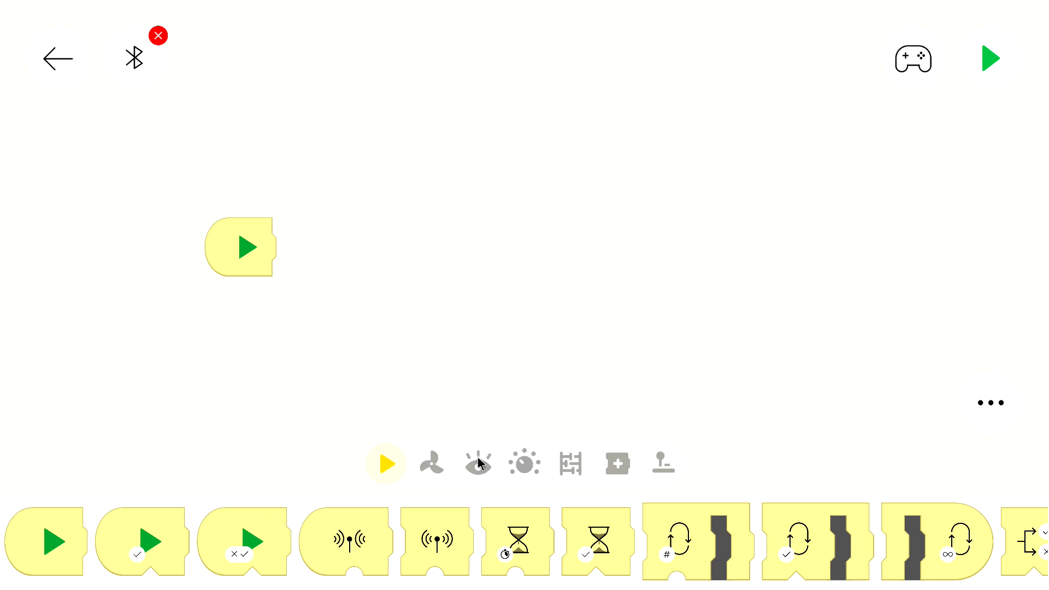
left_click(524, 463)
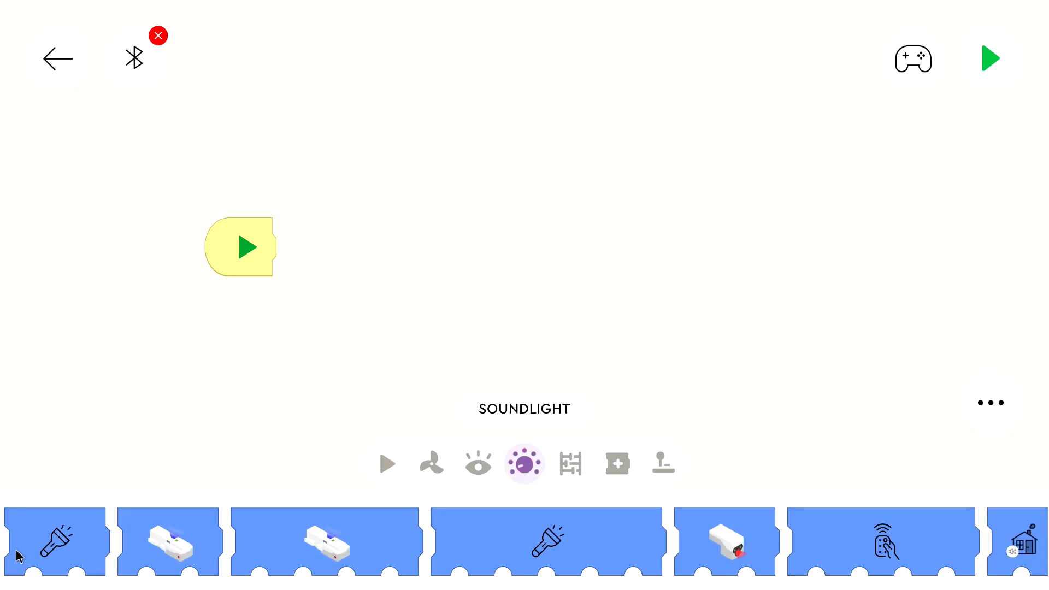
left_click_drag(57, 540, 368, 246)
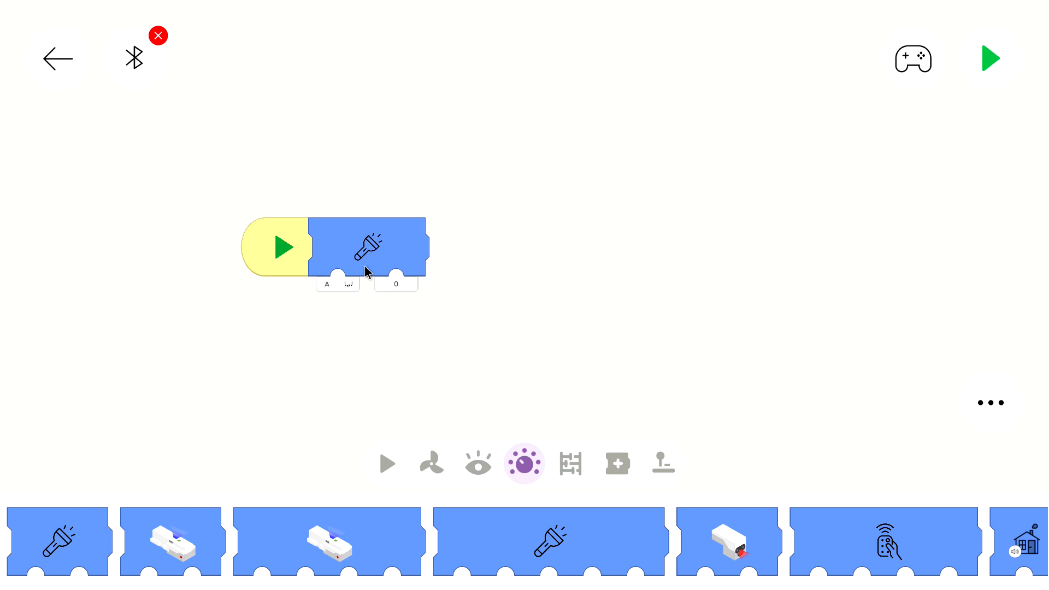
mouse_move(337, 285)
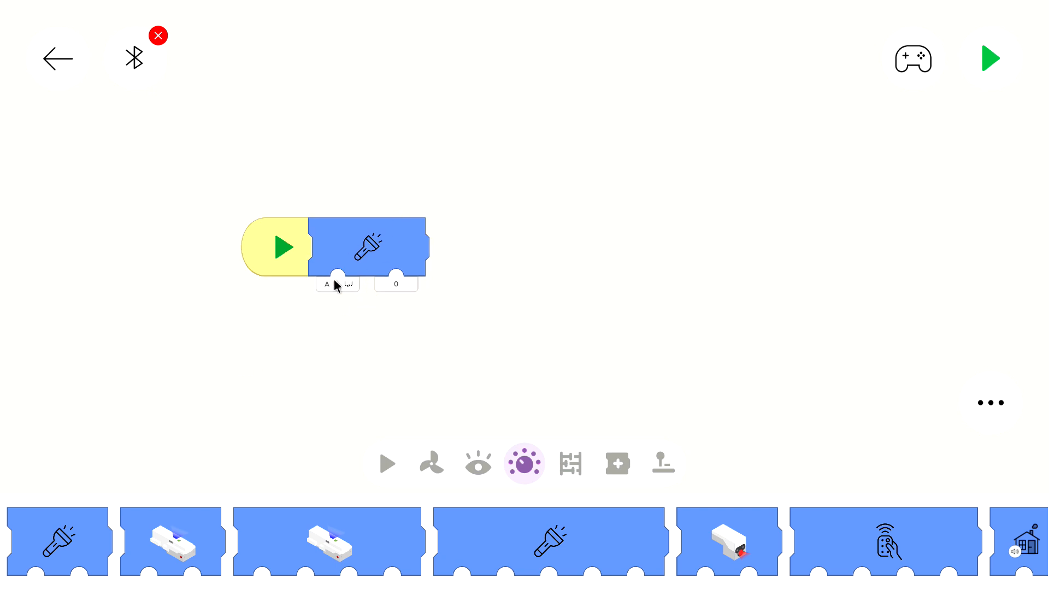
left_click(337, 284)
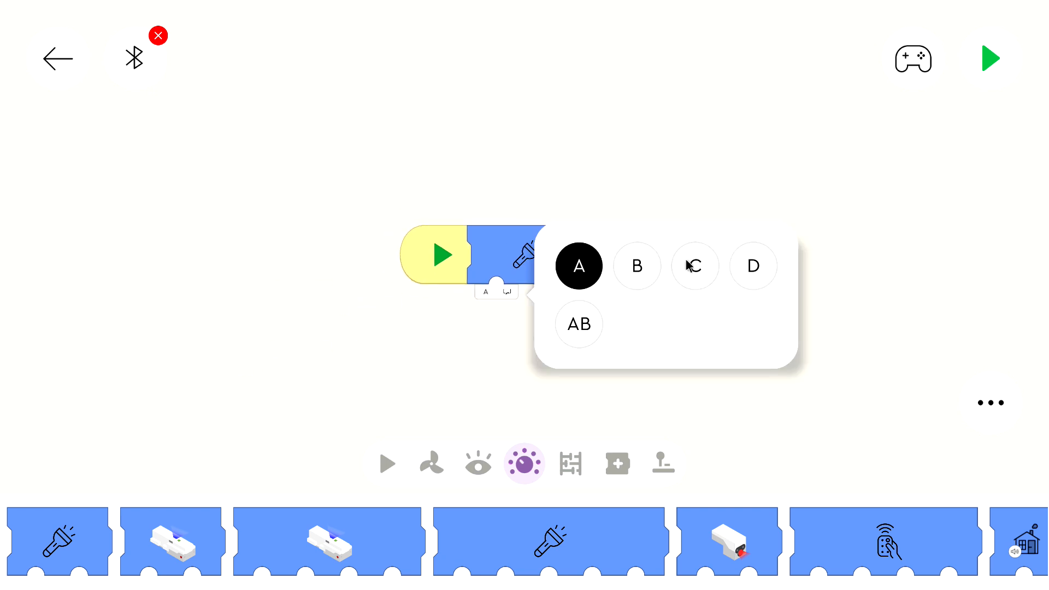
left_click(636, 265)
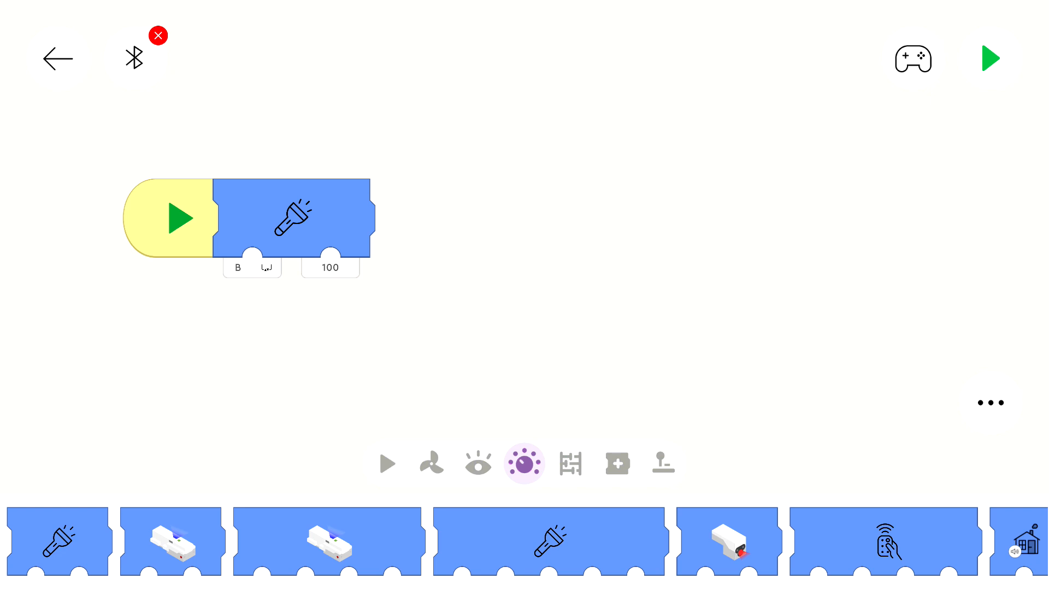
mouse_move(498, 328)
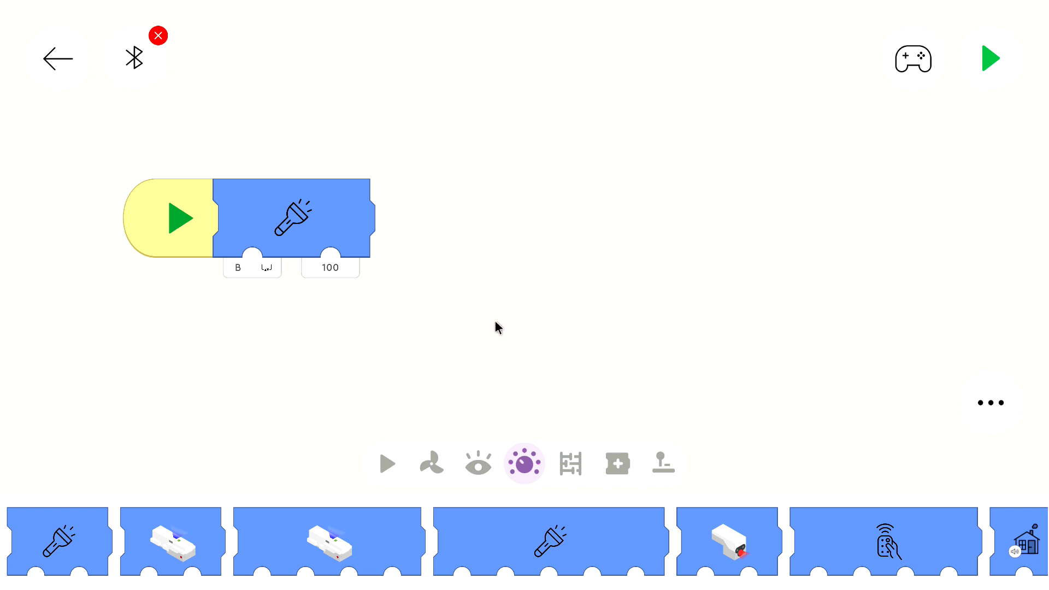
mouse_move(450, 463)
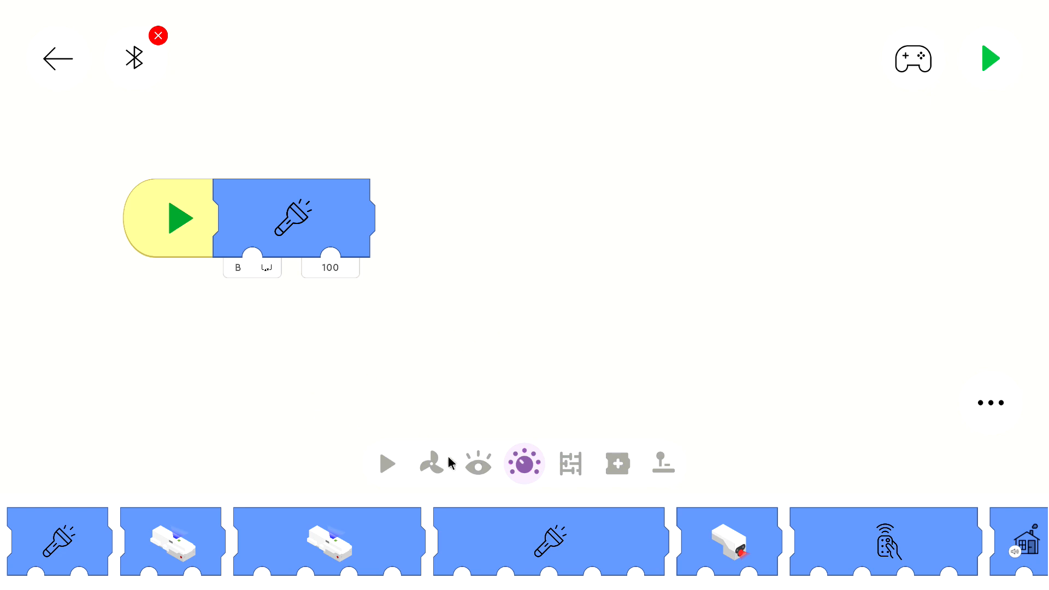
Place motor A 'go to angle' and 'set power' blocks in the top row
left_click(478, 463)
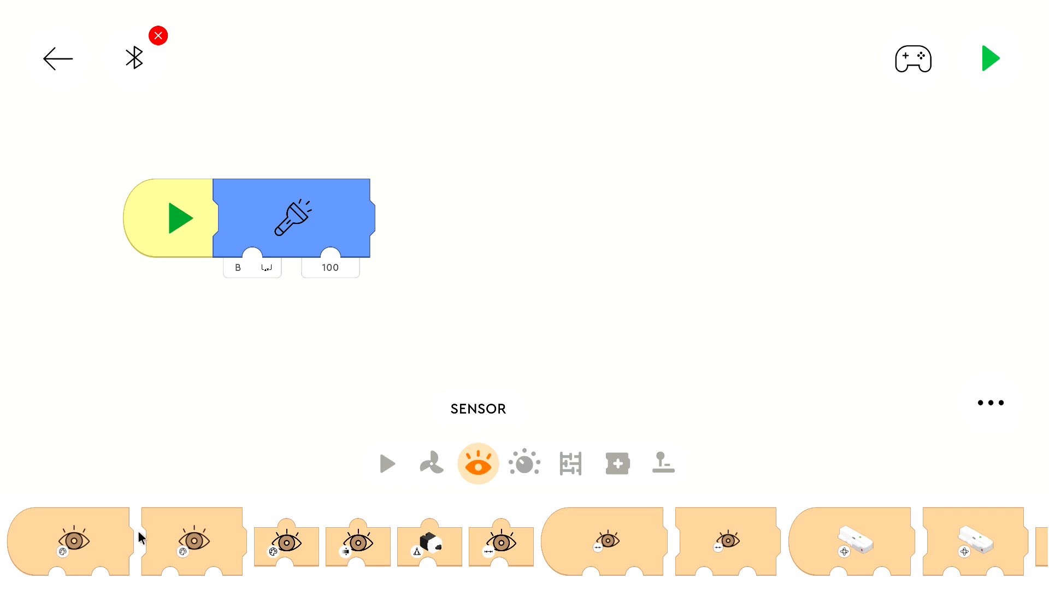
left_click(431, 463)
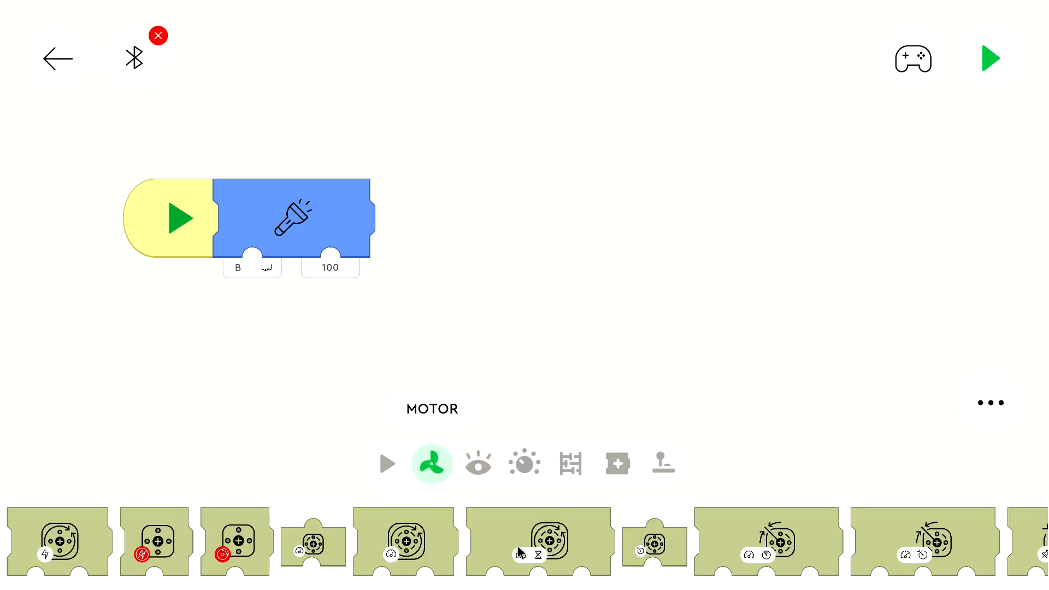
left_click_drag(652, 542, 659, 420)
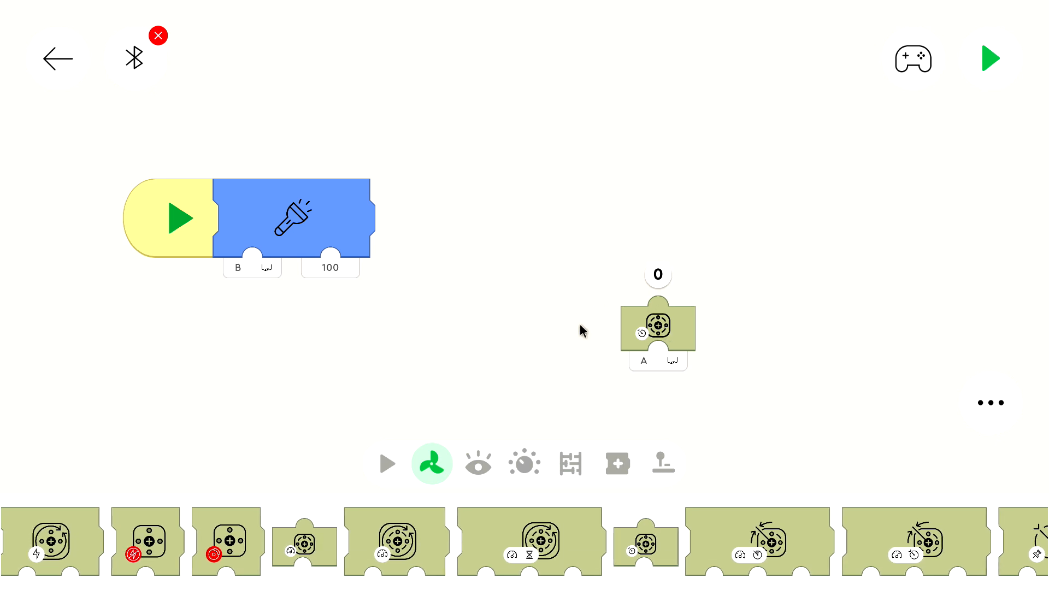
mouse_move(673, 325)
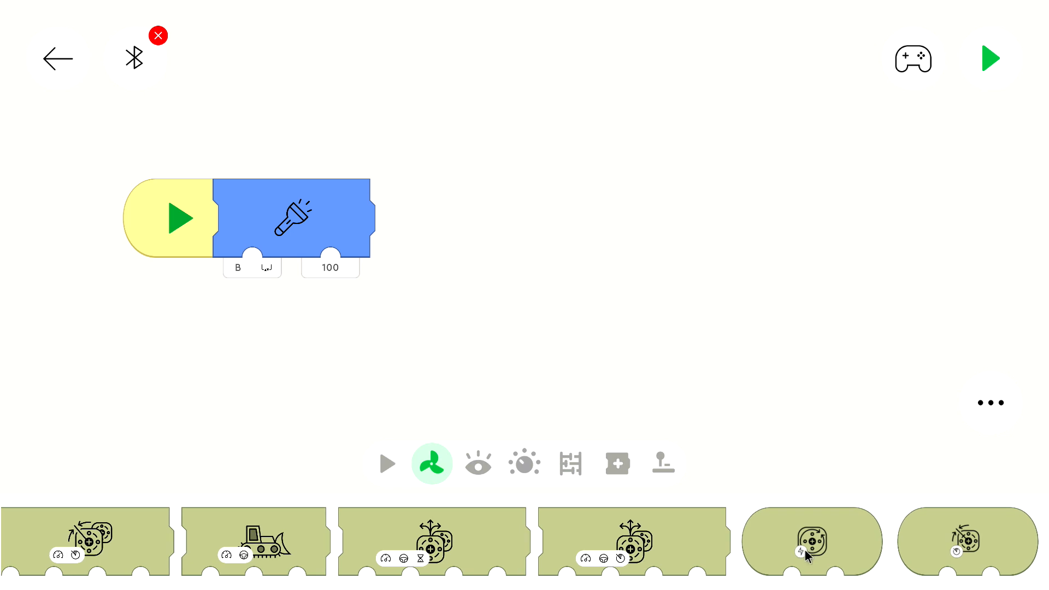
mouse_move(1023, 542)
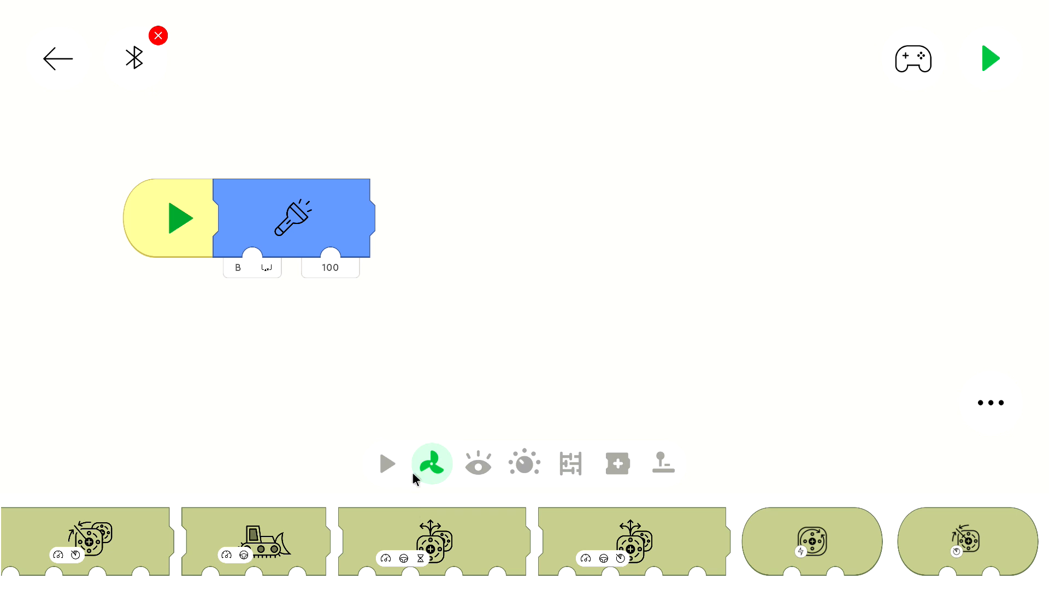
mouse_move(995, 557)
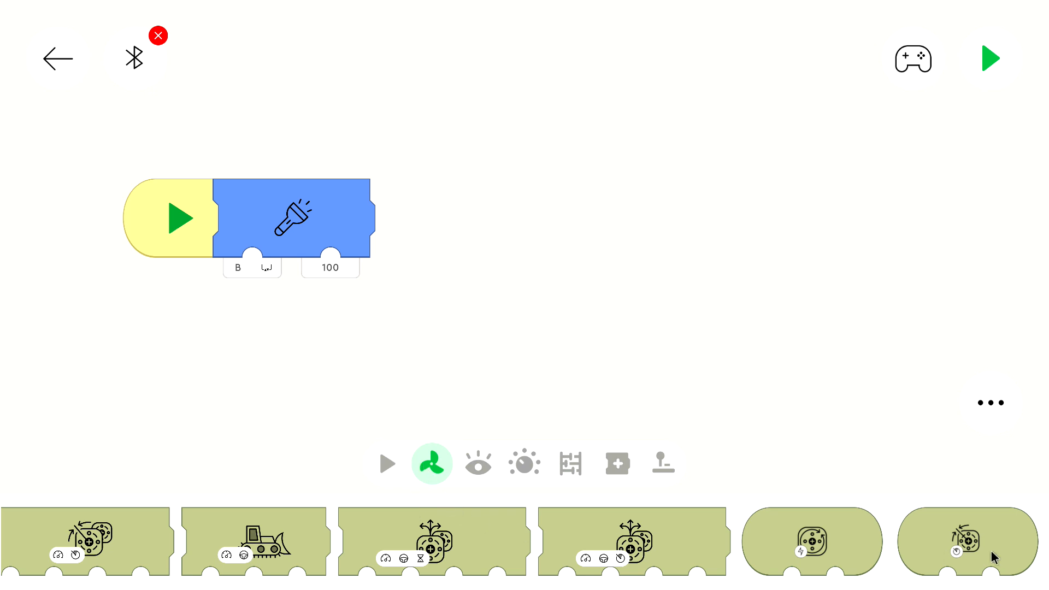
mouse_move(934, 557)
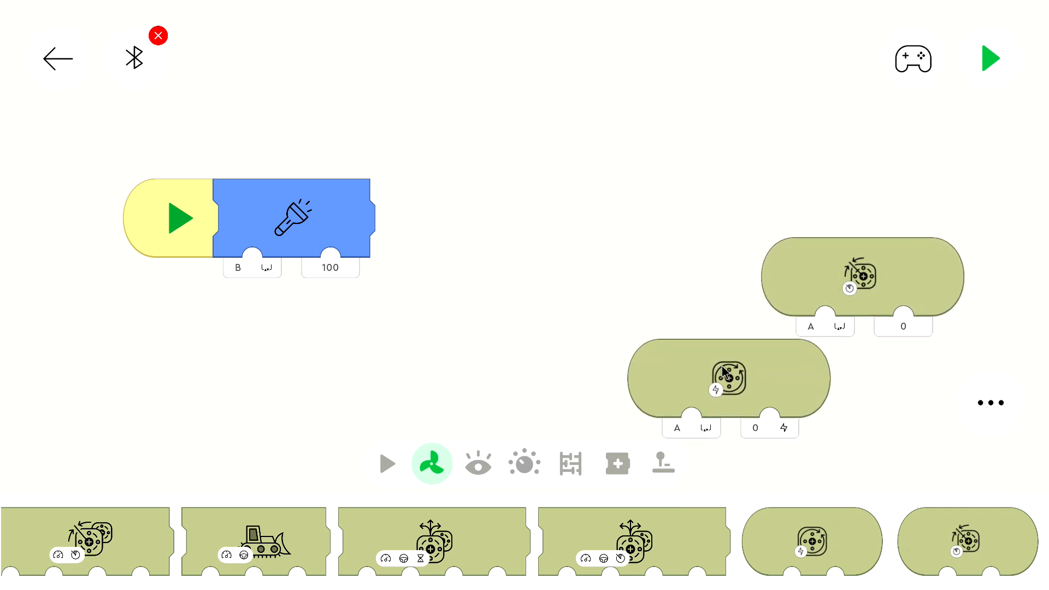
left_click_drag(730, 378, 548, 214)
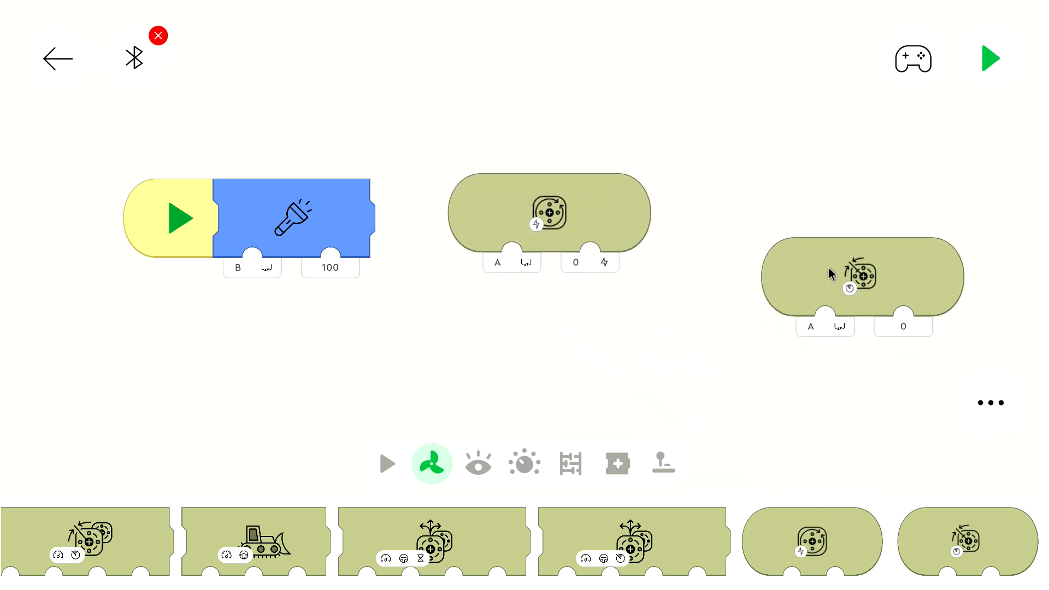
left_click_drag(861, 276, 865, 215)
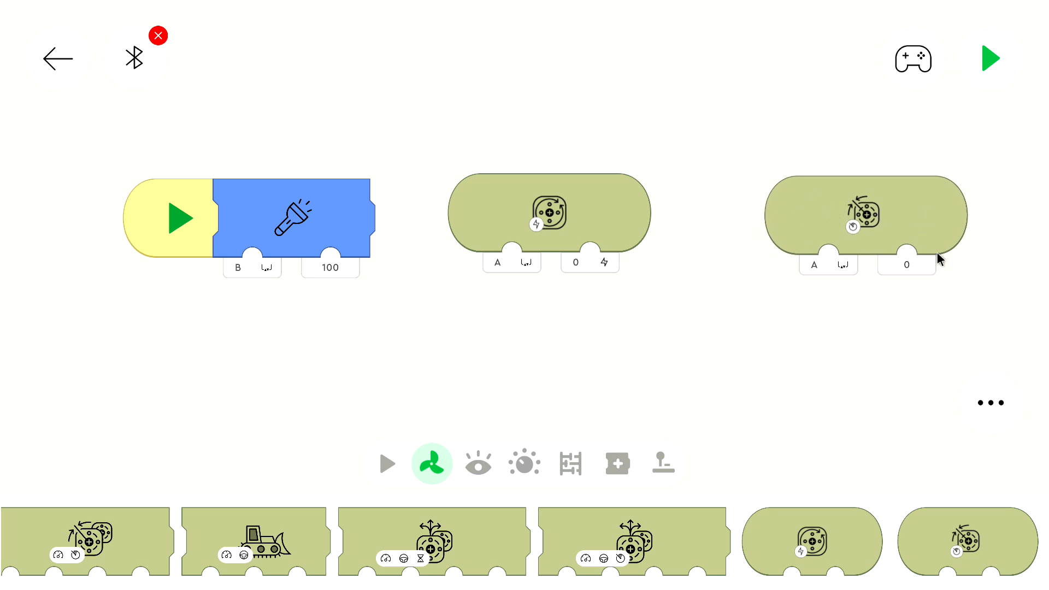
mouse_move(870, 285)
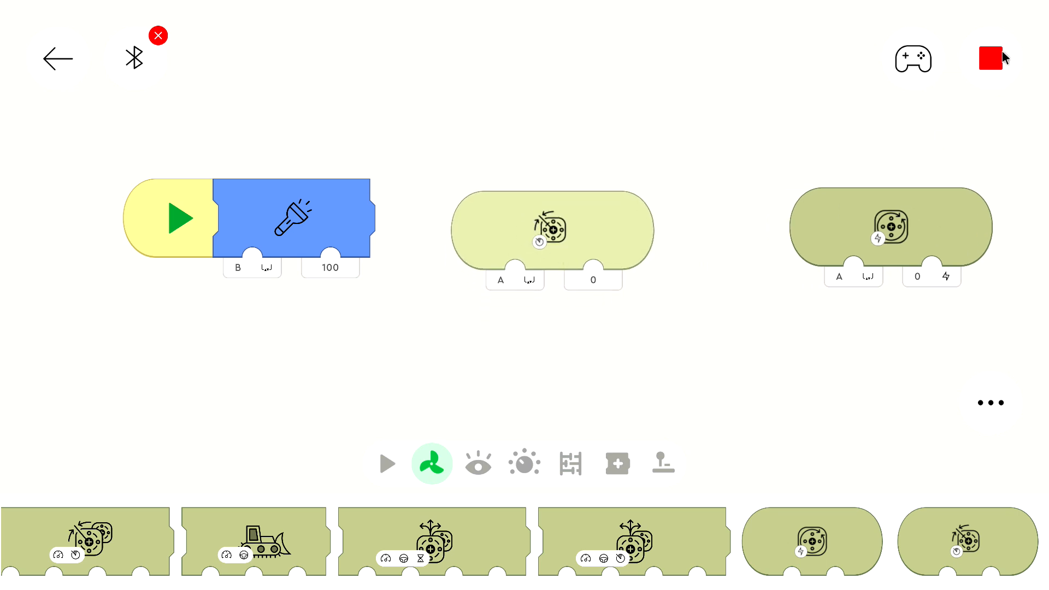
Halt the brief program run, leaving both motor blocks unattached
left_click(992, 58)
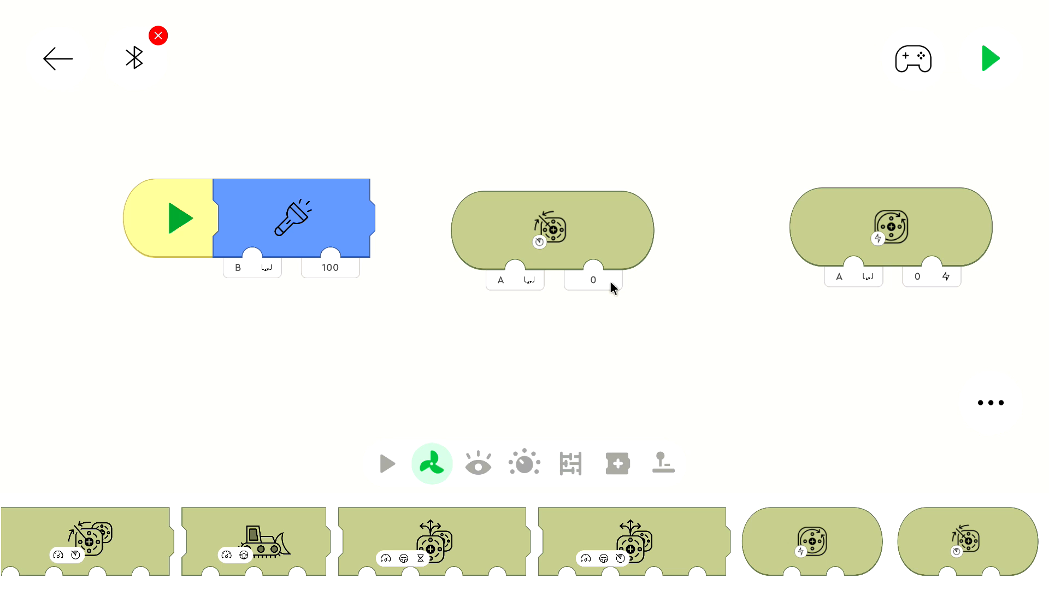
mouse_move(572, 248)
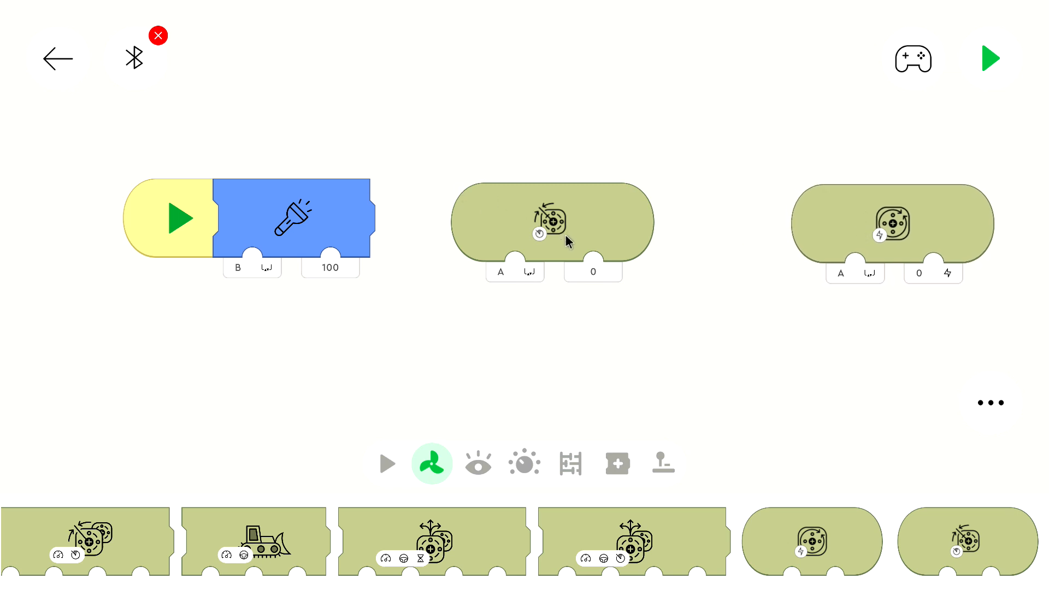
mouse_move(570, 251)
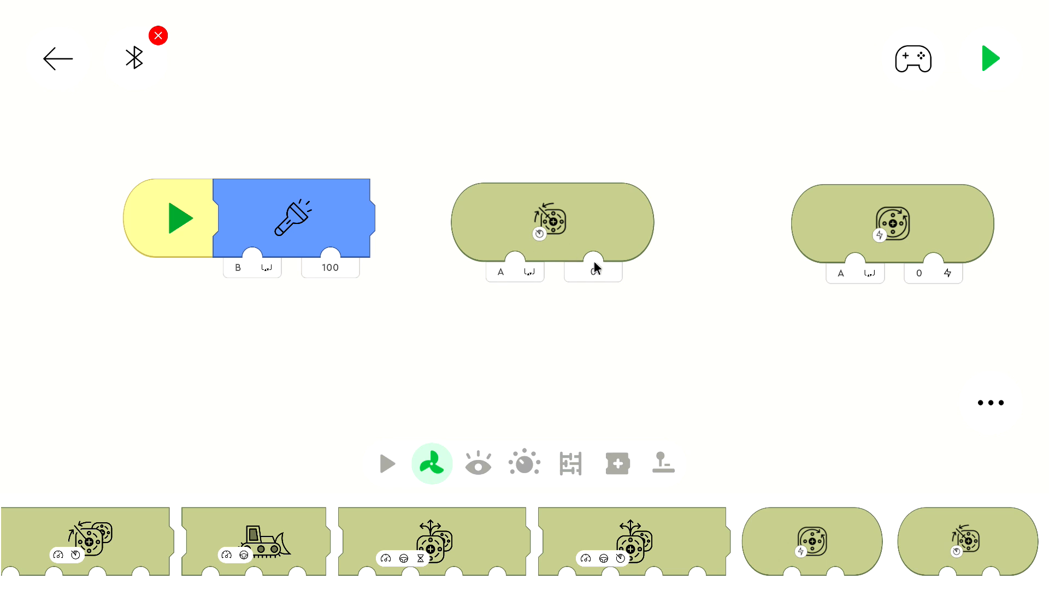
mouse_move(594, 269)
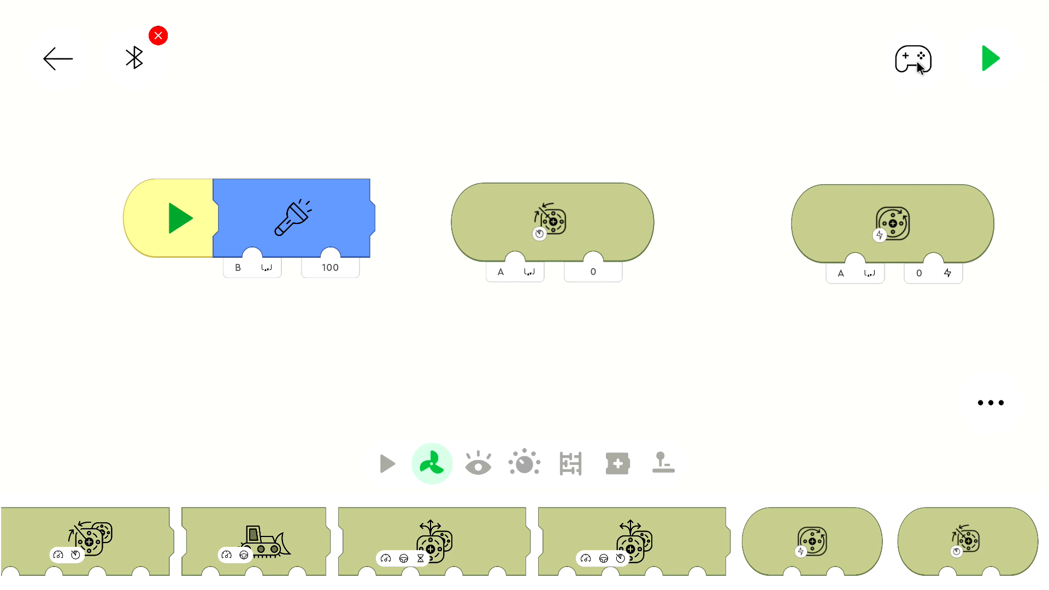
Add joystick blocks and plug the left-right joystick into motor A's angle value
left_click(991, 58)
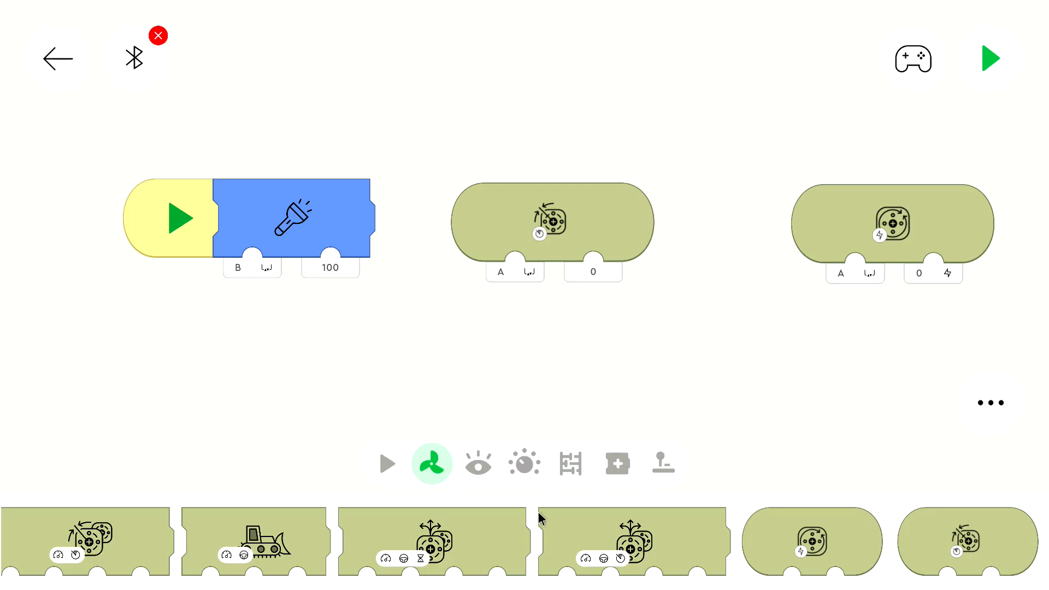
mouse_move(671, 464)
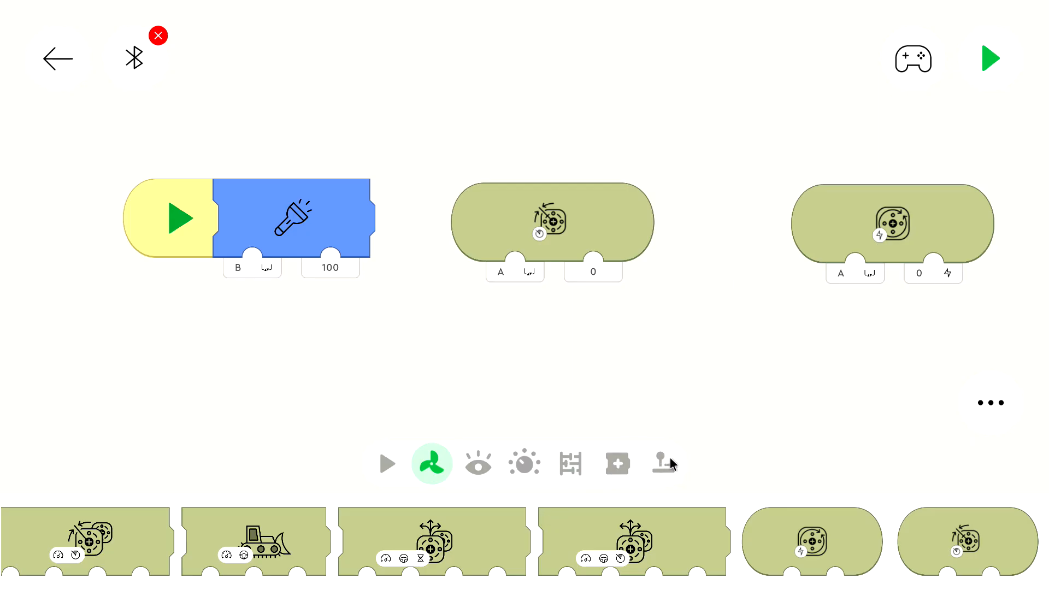
left_click(661, 462)
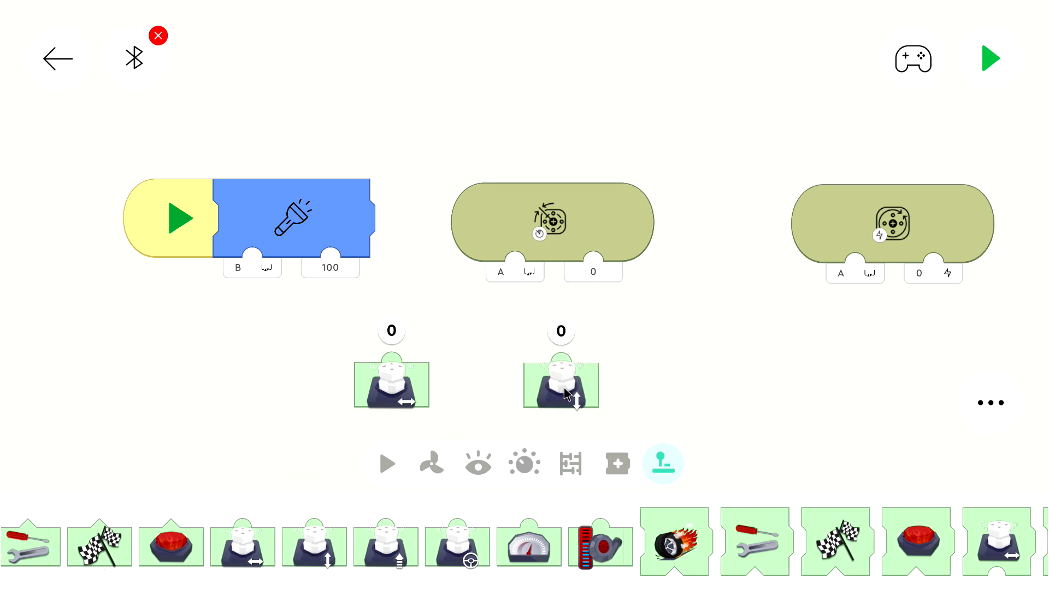
mouse_move(548, 414)
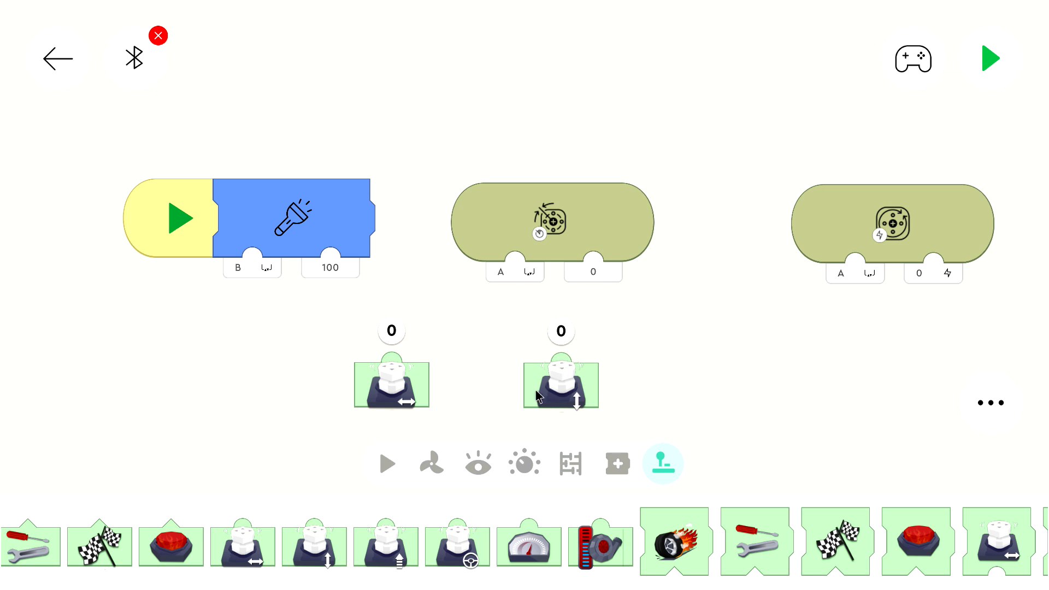
mouse_move(566, 468)
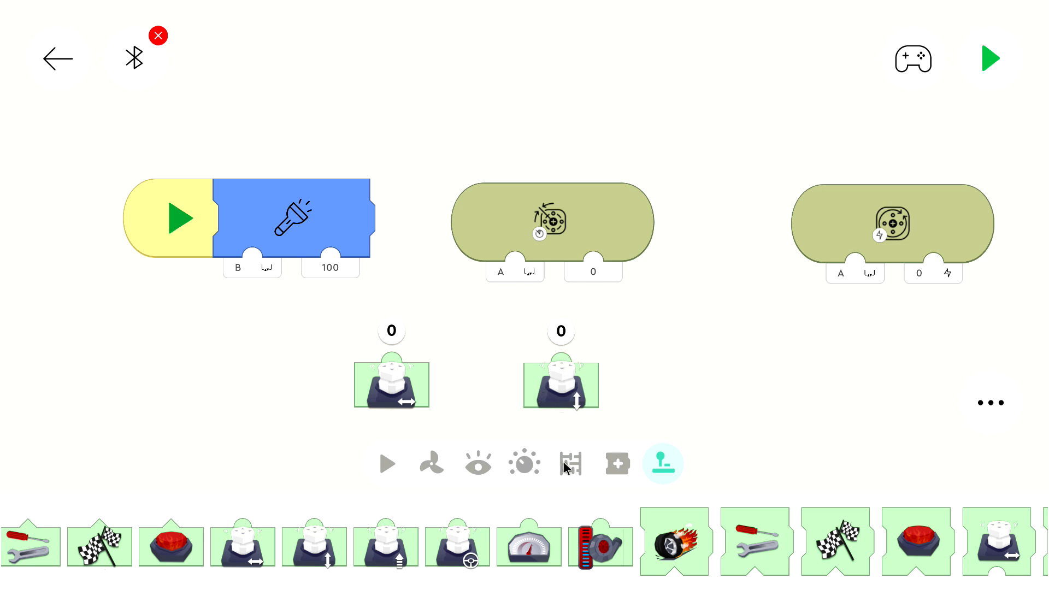
mouse_move(577, 411)
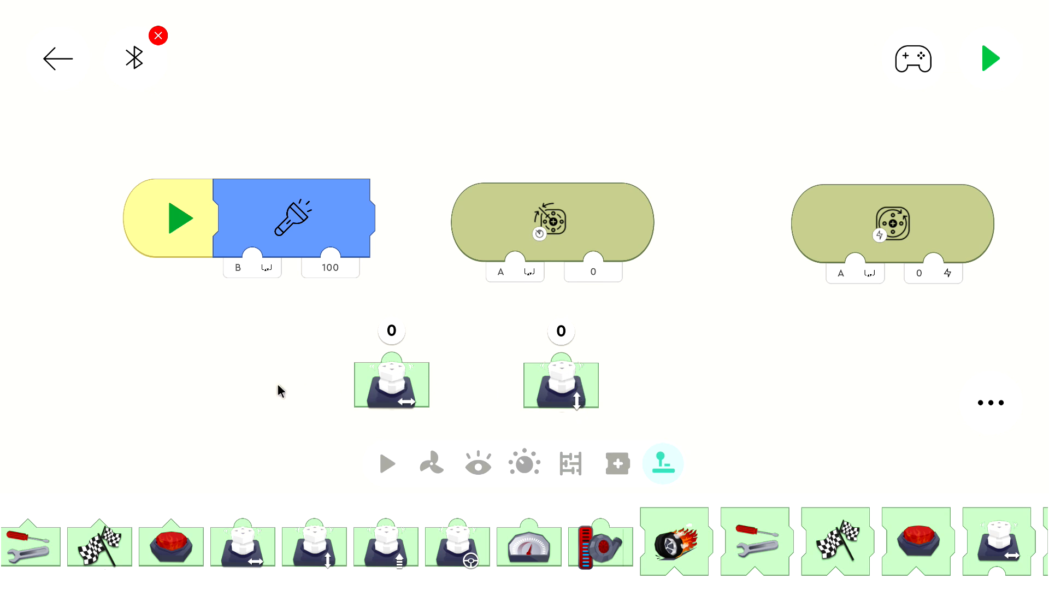
mouse_move(405, 391)
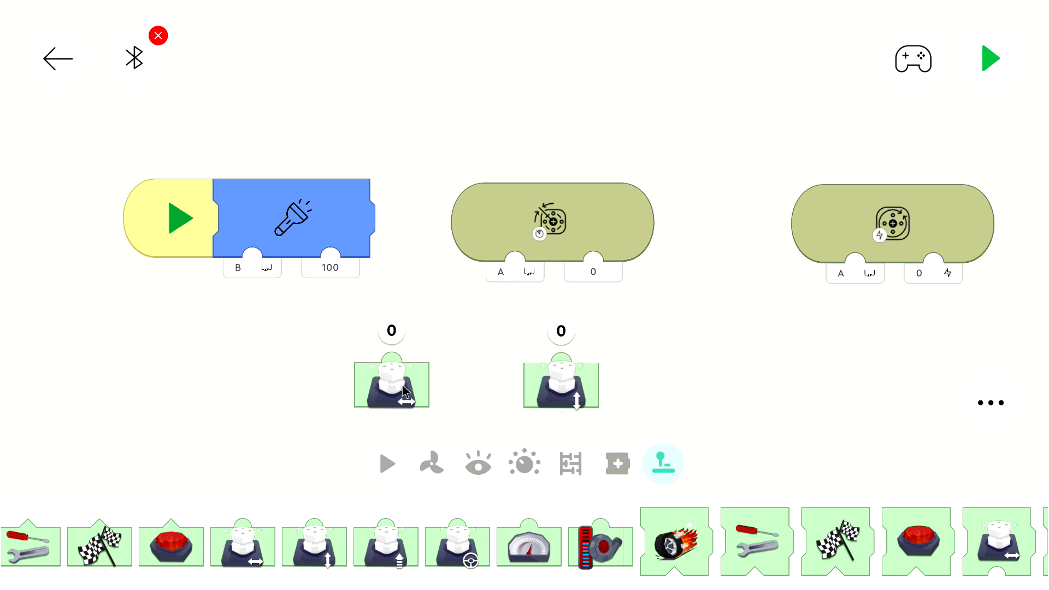
mouse_move(450, 376)
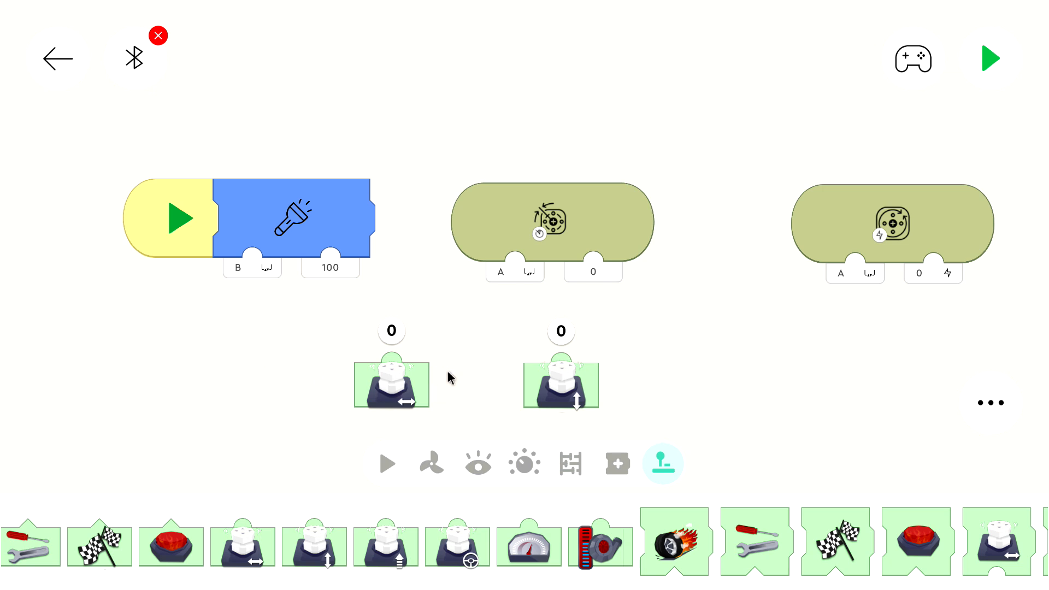
mouse_move(414, 422)
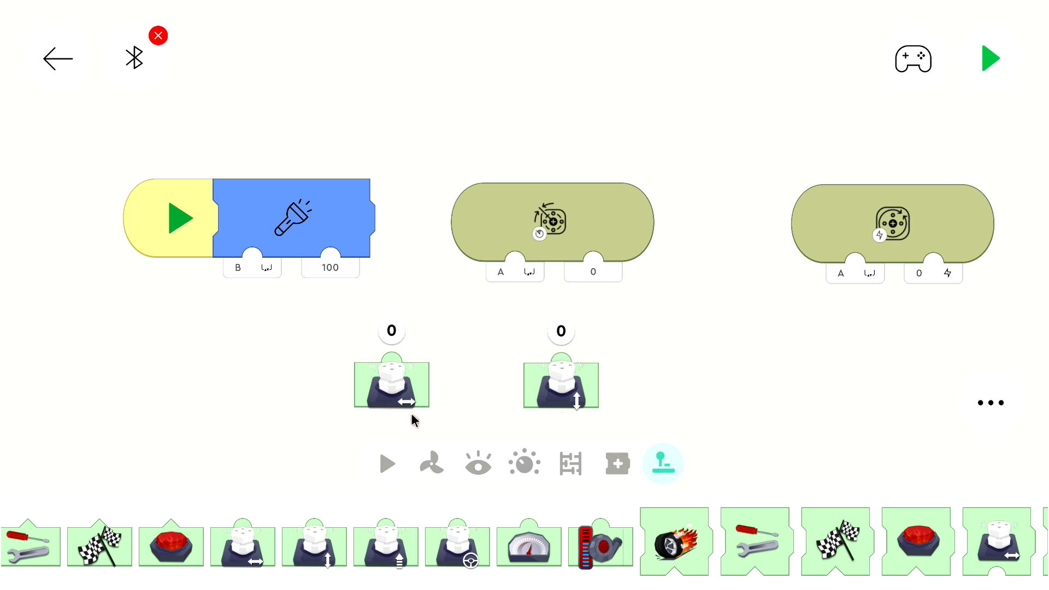
mouse_move(402, 386)
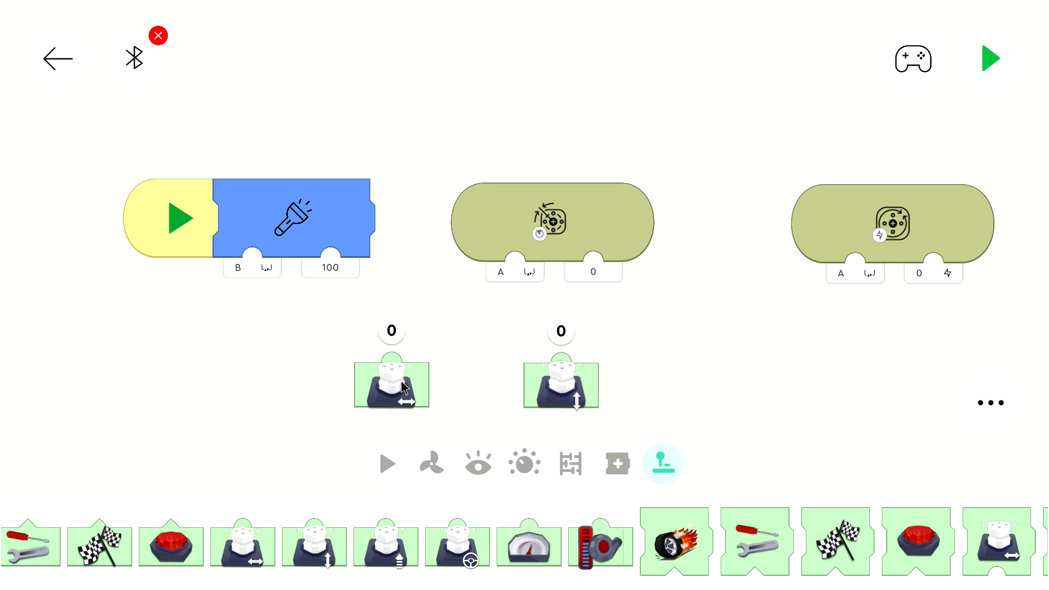
left_click_drag(391, 385, 400, 372)
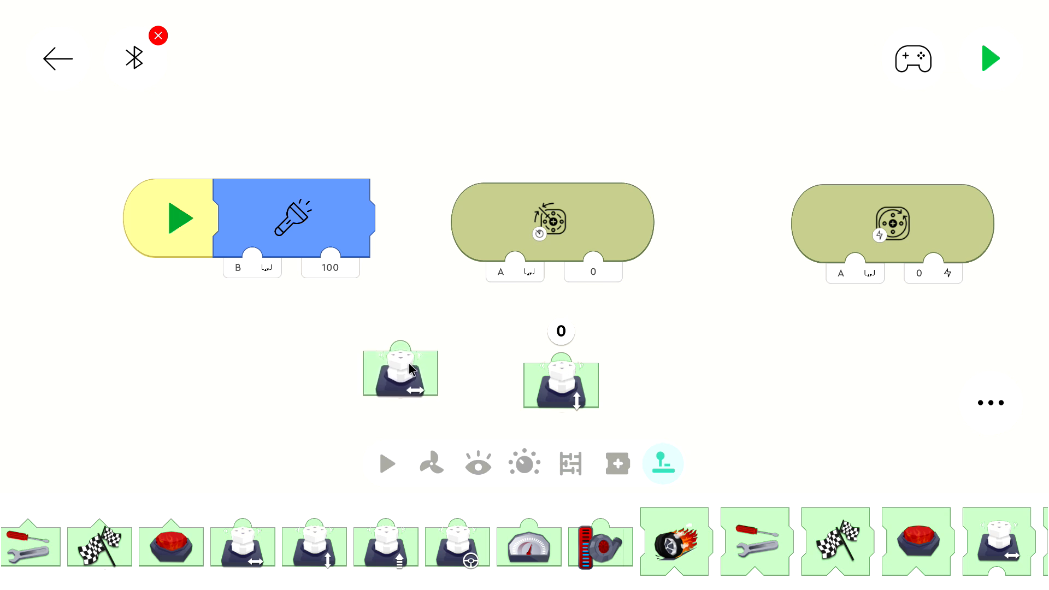
left_click_drag(400, 373, 592, 281)
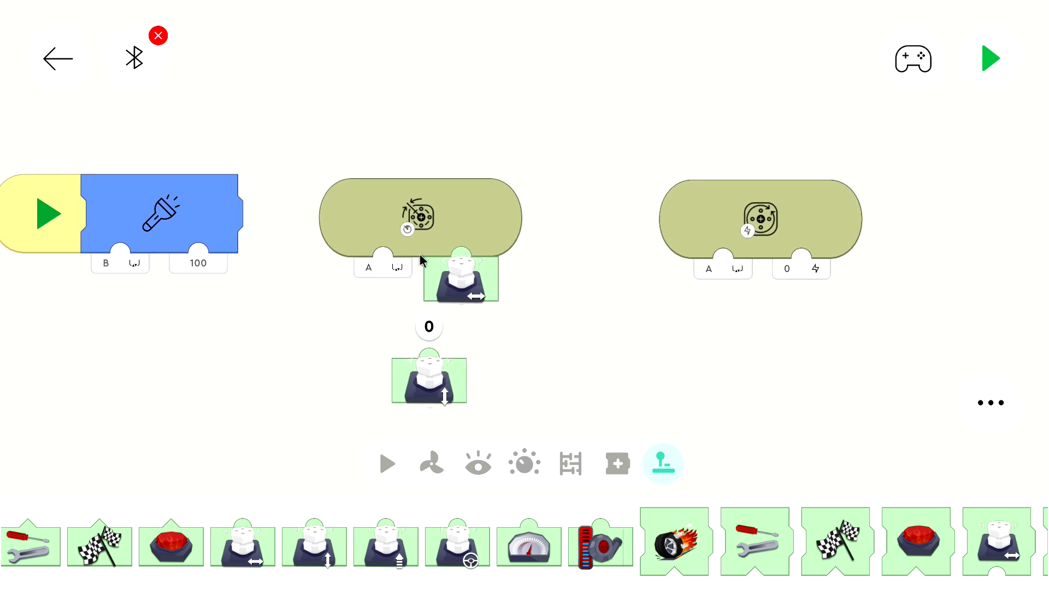
mouse_move(832, 139)
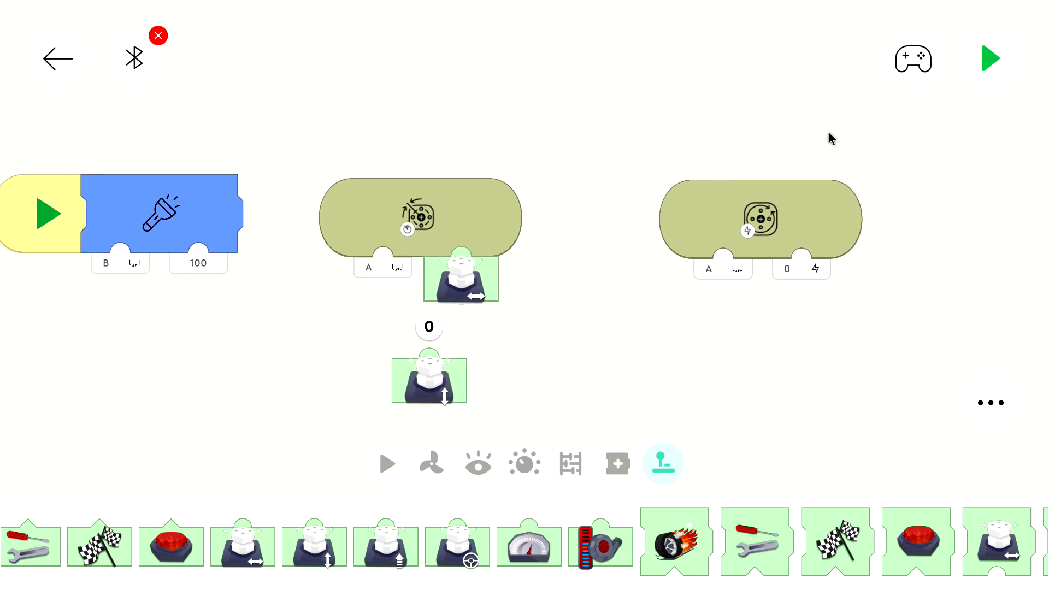
left_click(992, 58)
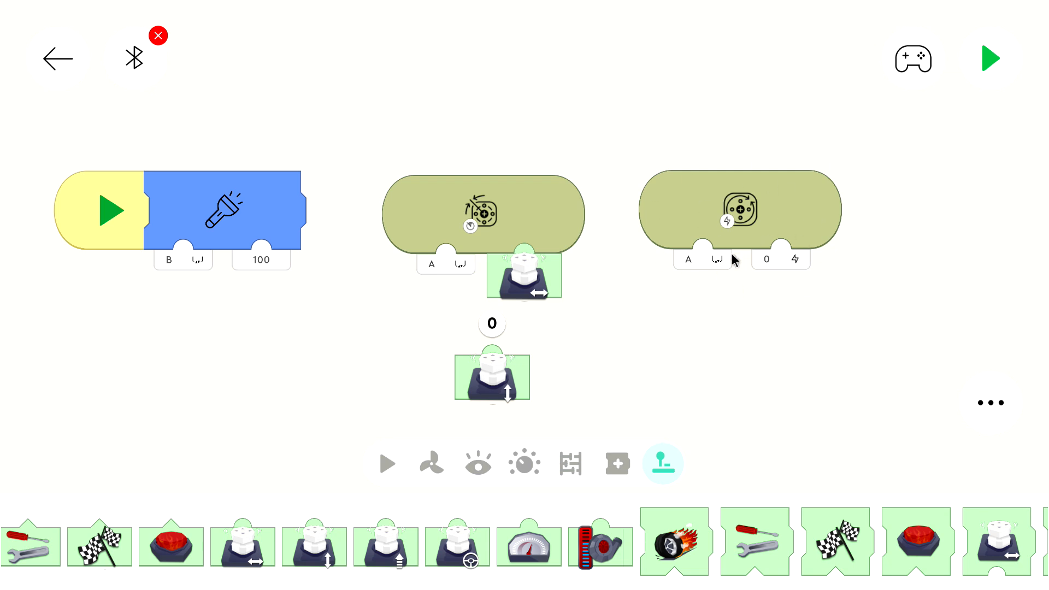
mouse_move(711, 264)
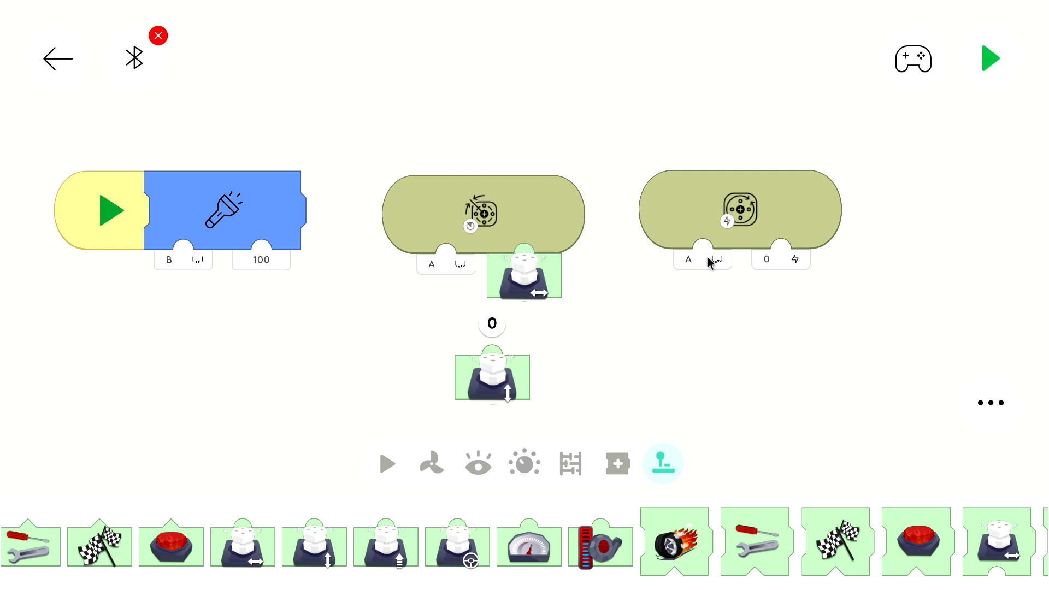
mouse_move(695, 260)
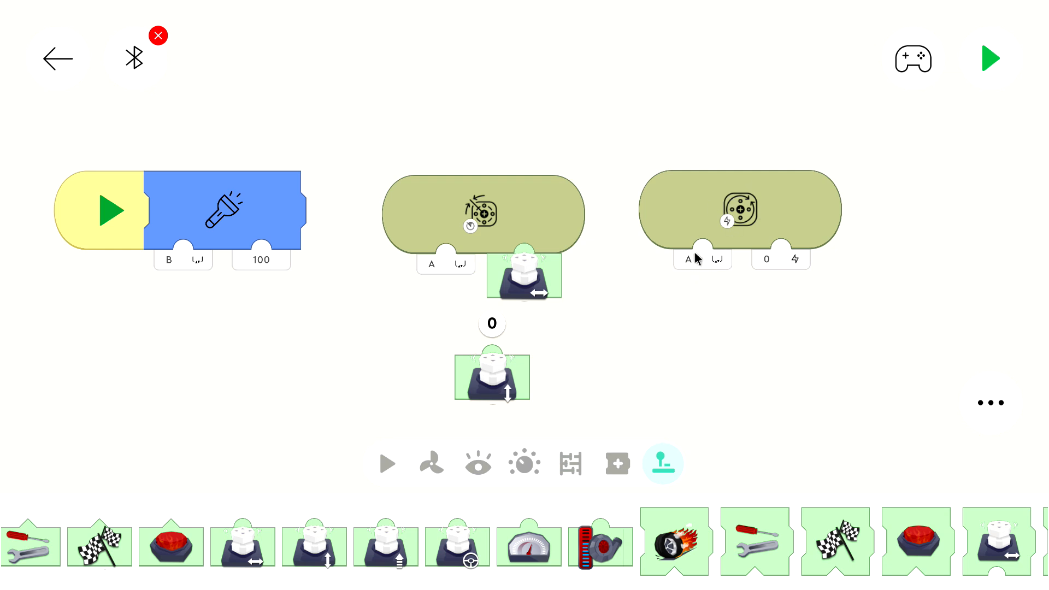
Change the power block's motor port from A to CD
left_click(687, 260)
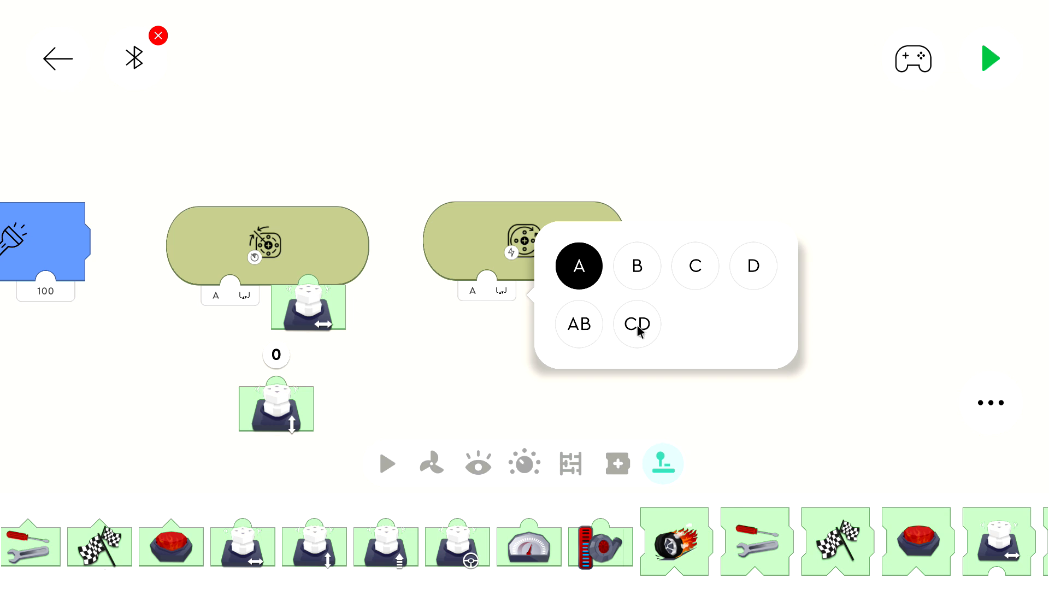
mouse_move(644, 328)
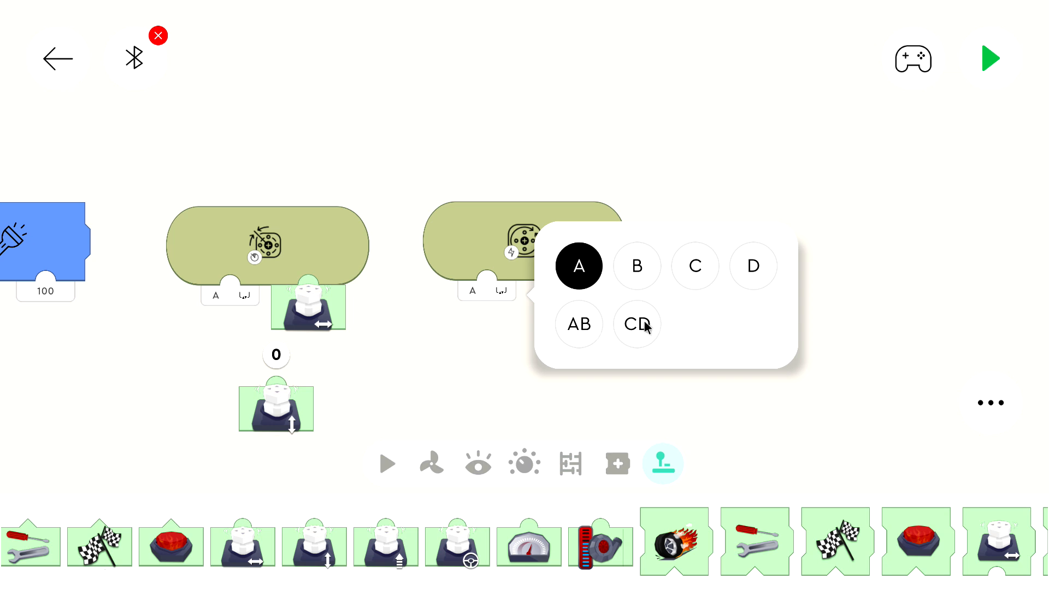
left_click(636, 324)
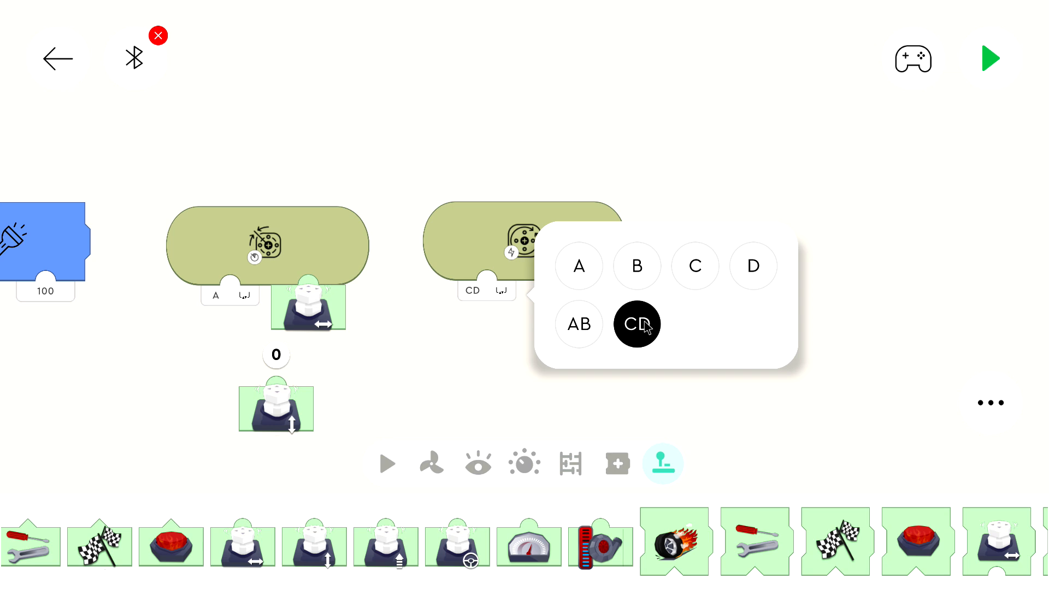
left_click(636, 324)
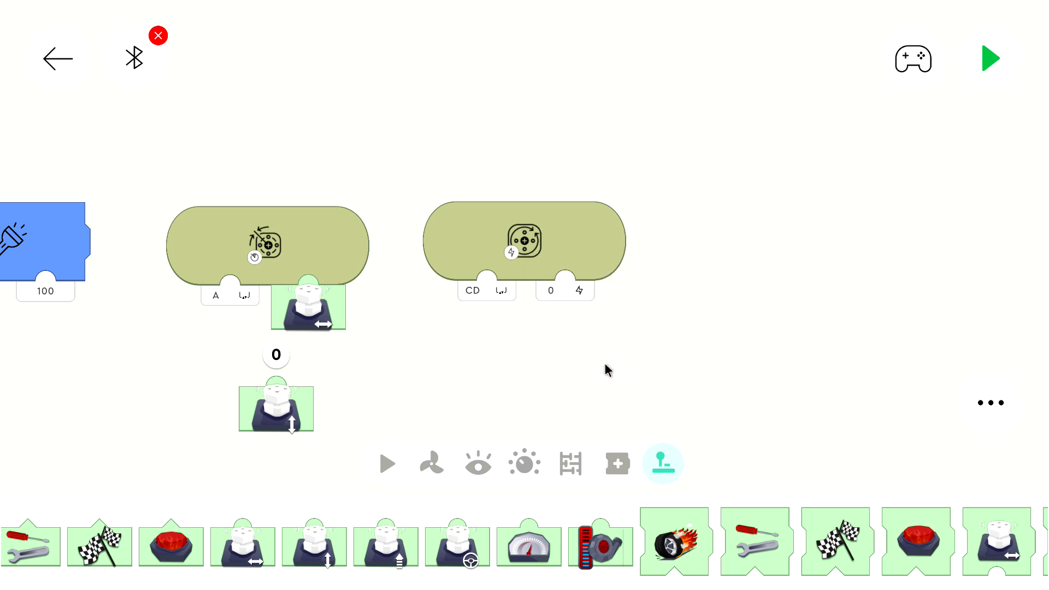
mouse_move(537, 313)
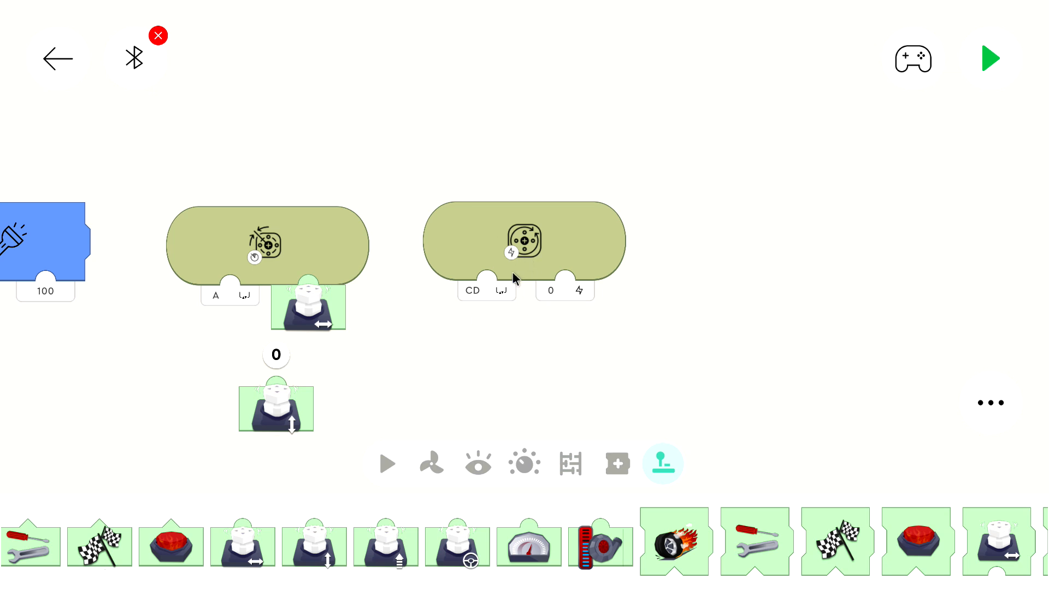
mouse_move(516, 281)
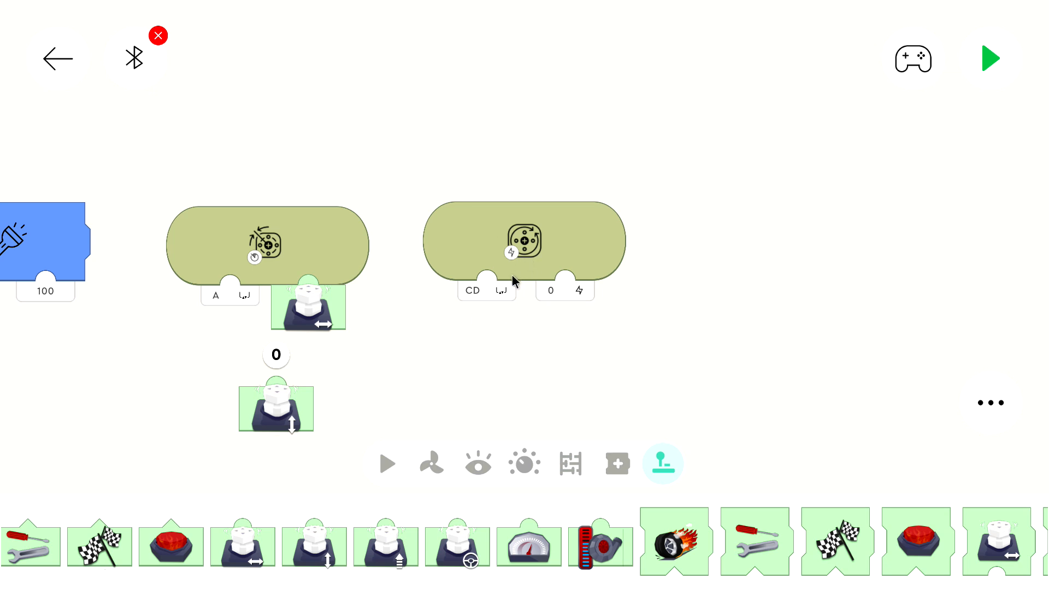
mouse_move(286, 394)
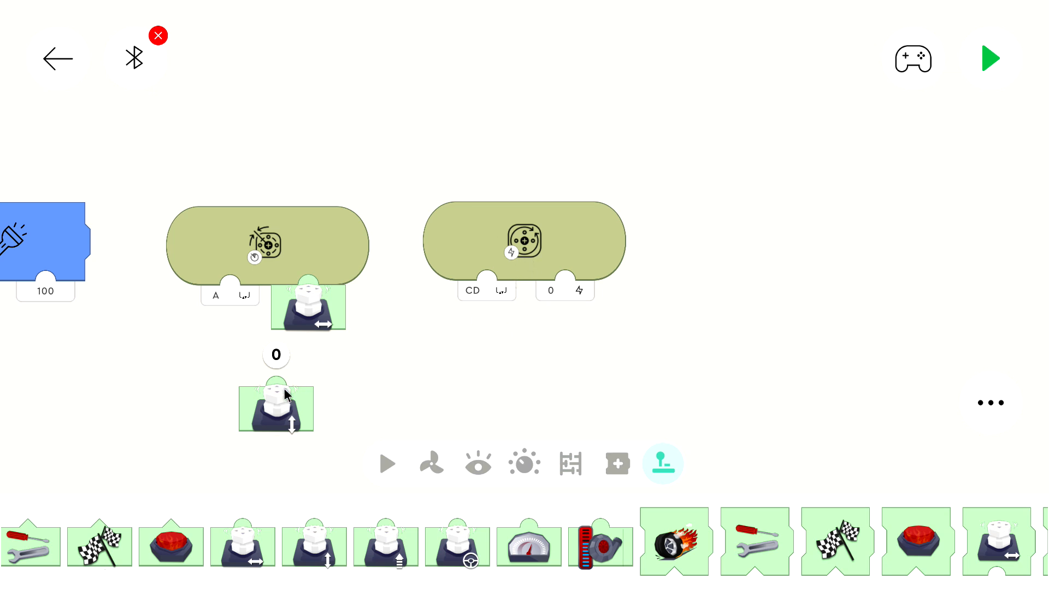
Plug the up-down joystick block into the CD motor power block's speed input
left_click_drag(276, 408, 566, 301)
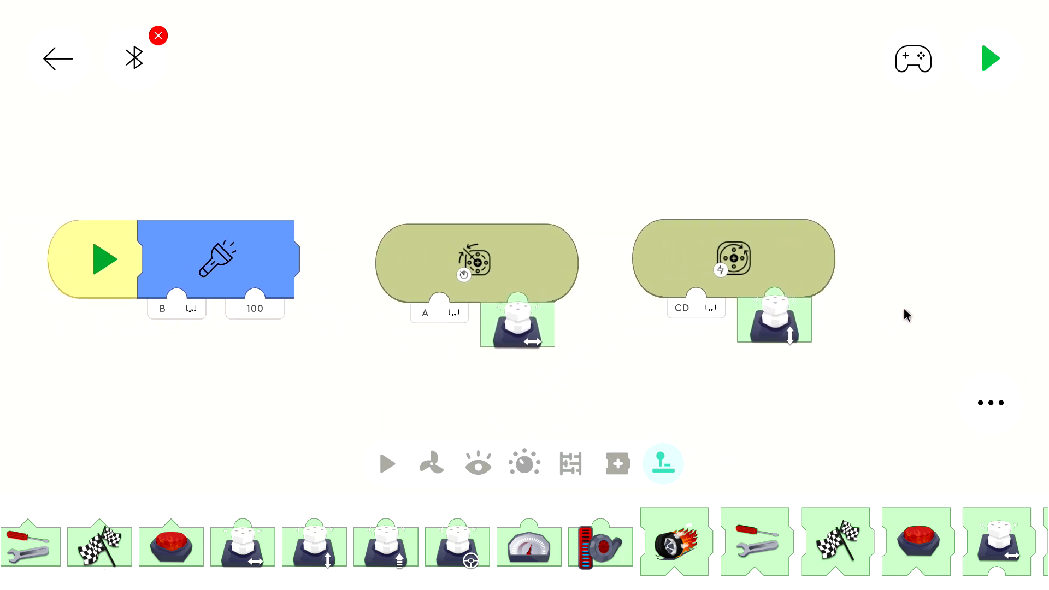
mouse_move(788, 340)
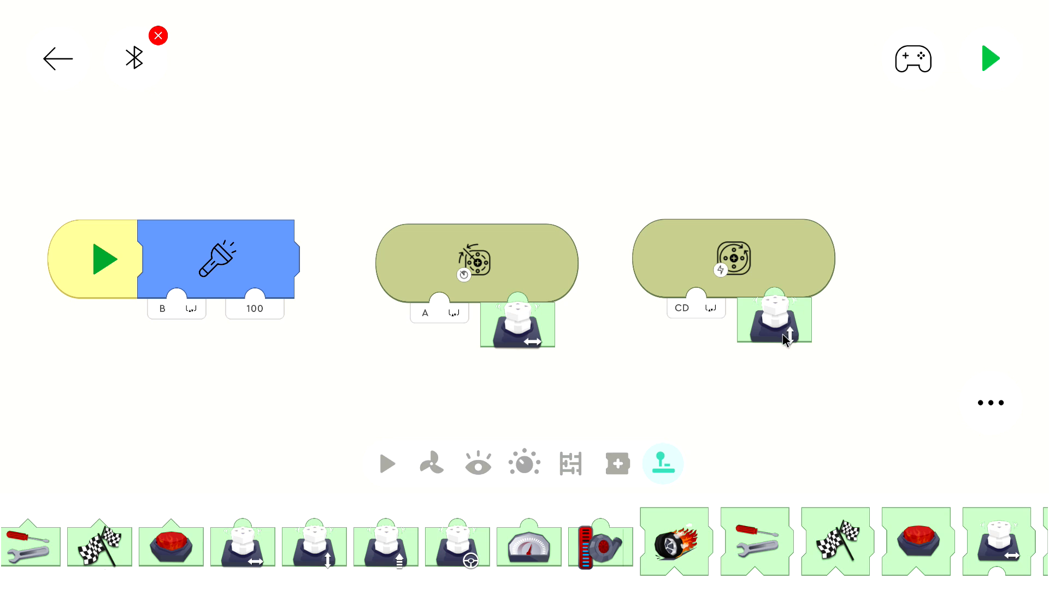
mouse_move(784, 323)
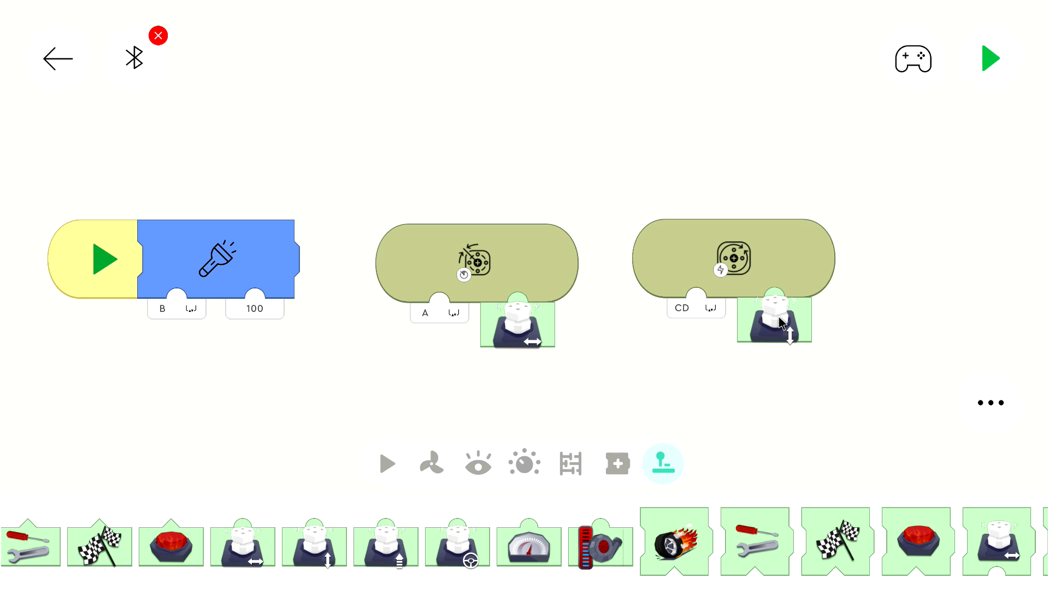
mouse_move(781, 322)
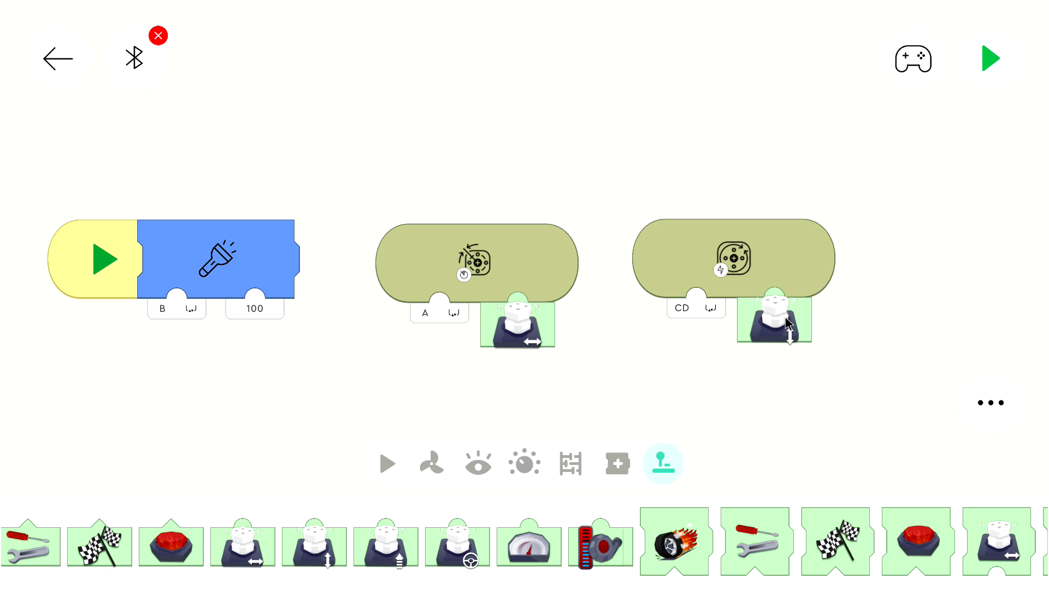
mouse_move(784, 326)
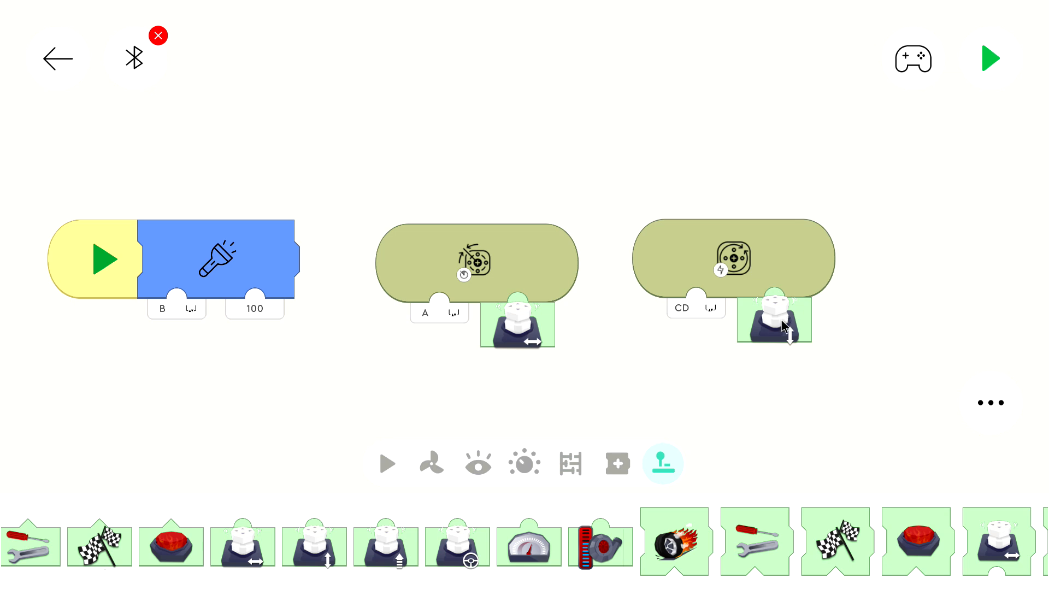
mouse_move(784, 332)
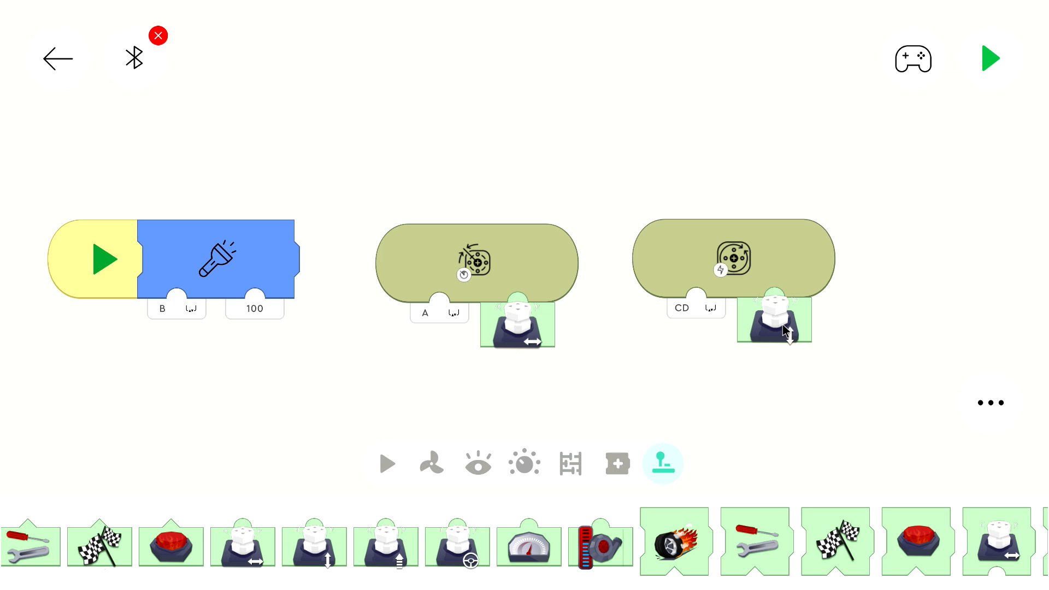
mouse_move(774, 340)
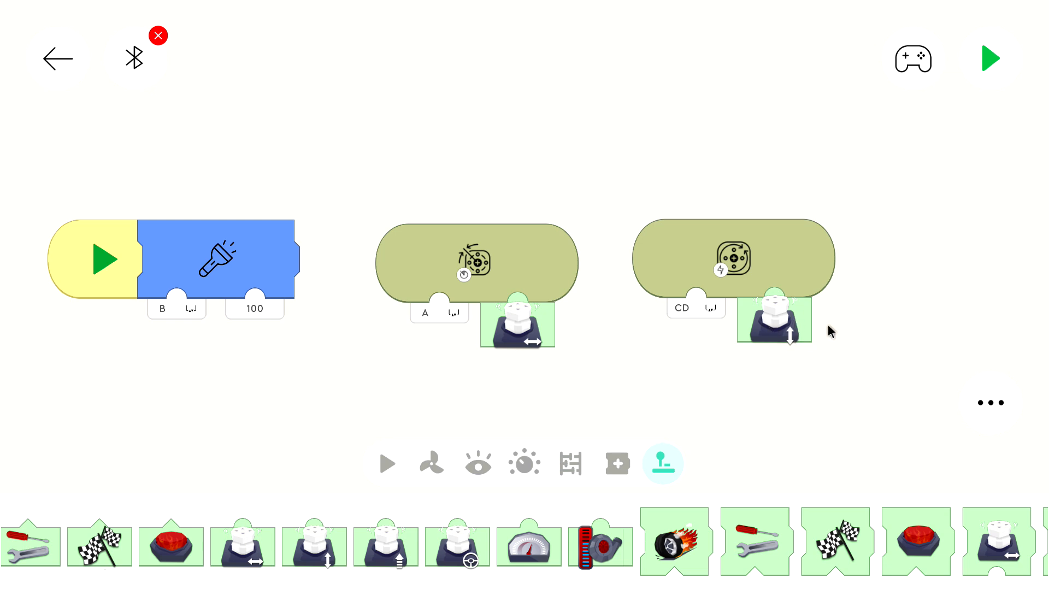
mouse_move(788, 319)
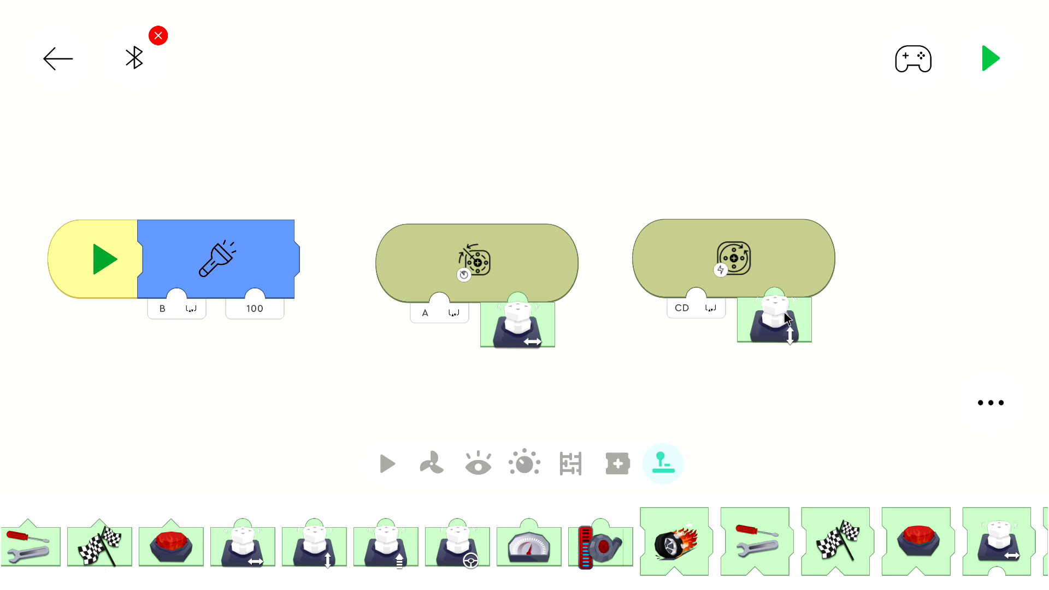
Multiply the CD motor's joystick speed by -1 and run the dashboard
left_click_drag(775, 320, 767, 410)
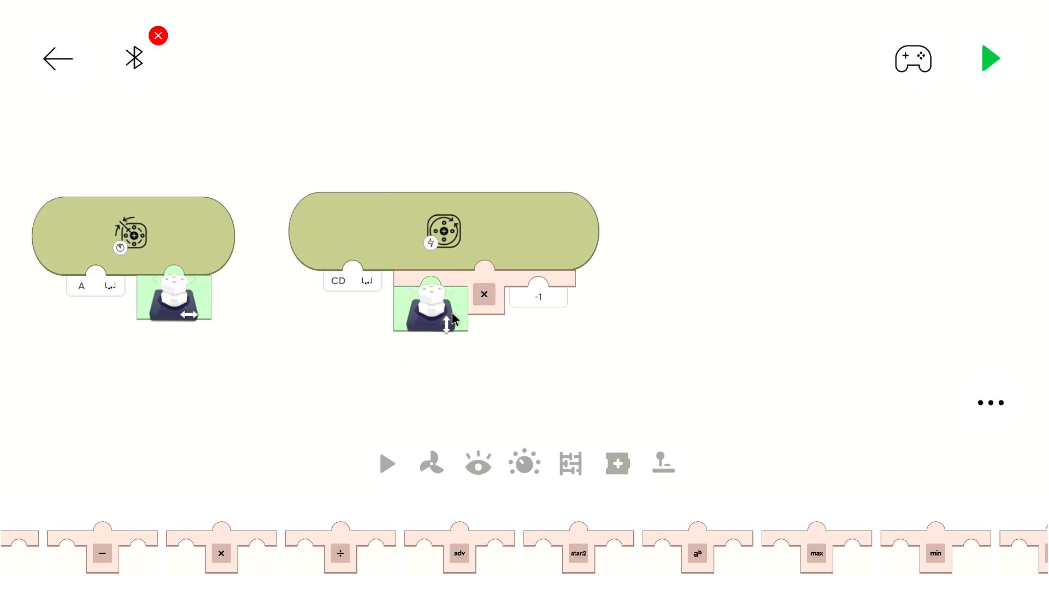
mouse_move(551, 360)
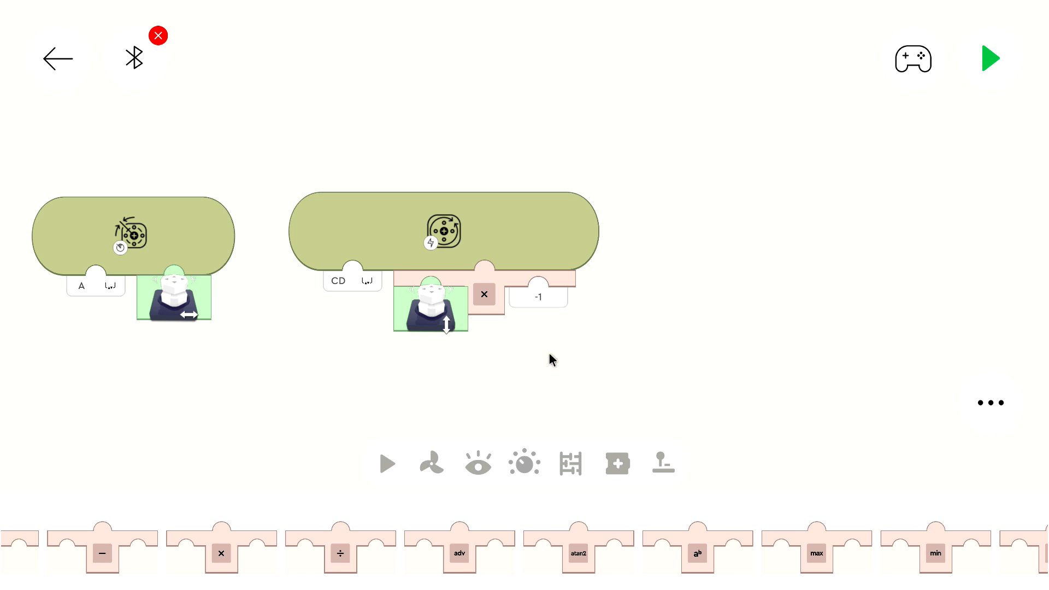
mouse_move(409, 328)
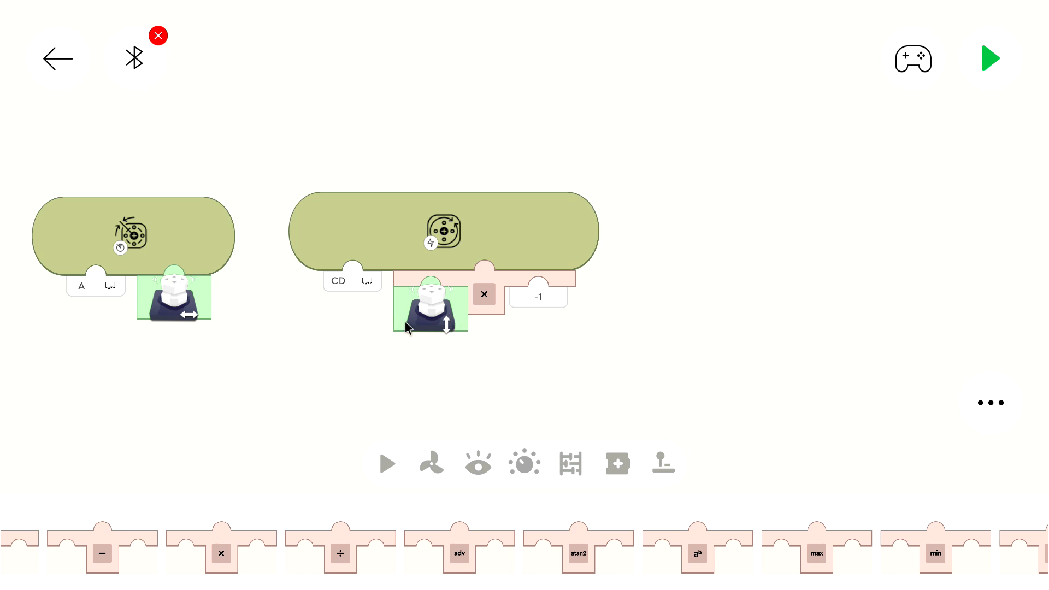
mouse_move(550, 301)
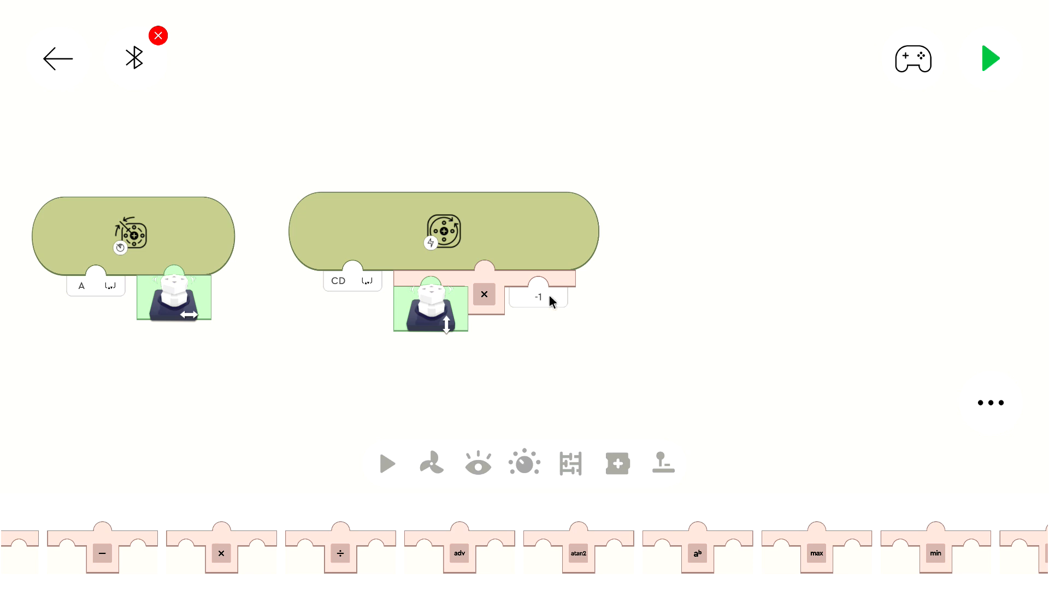
mouse_move(528, 318)
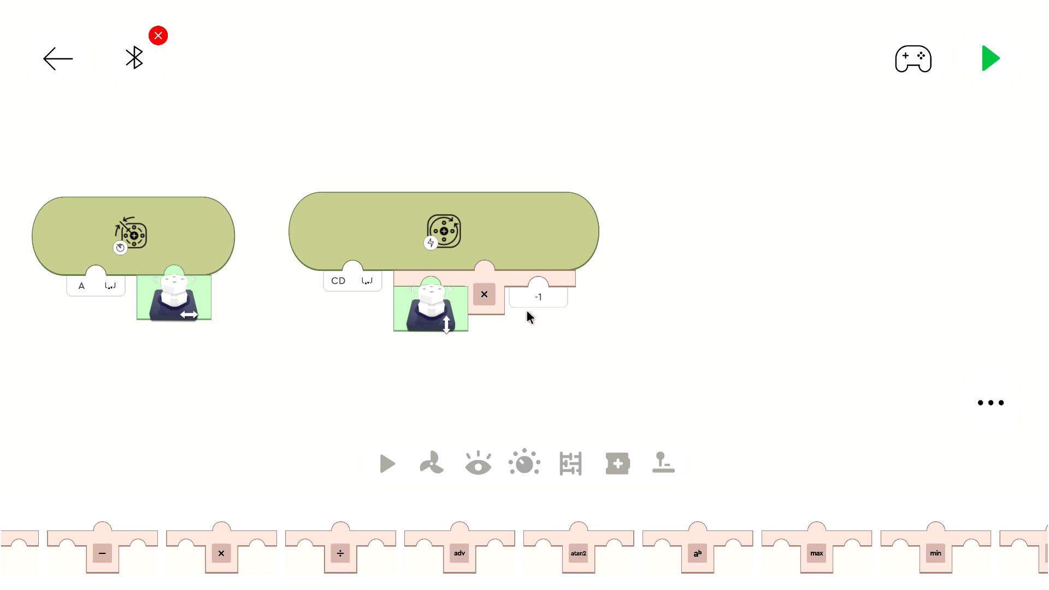
mouse_move(446, 305)
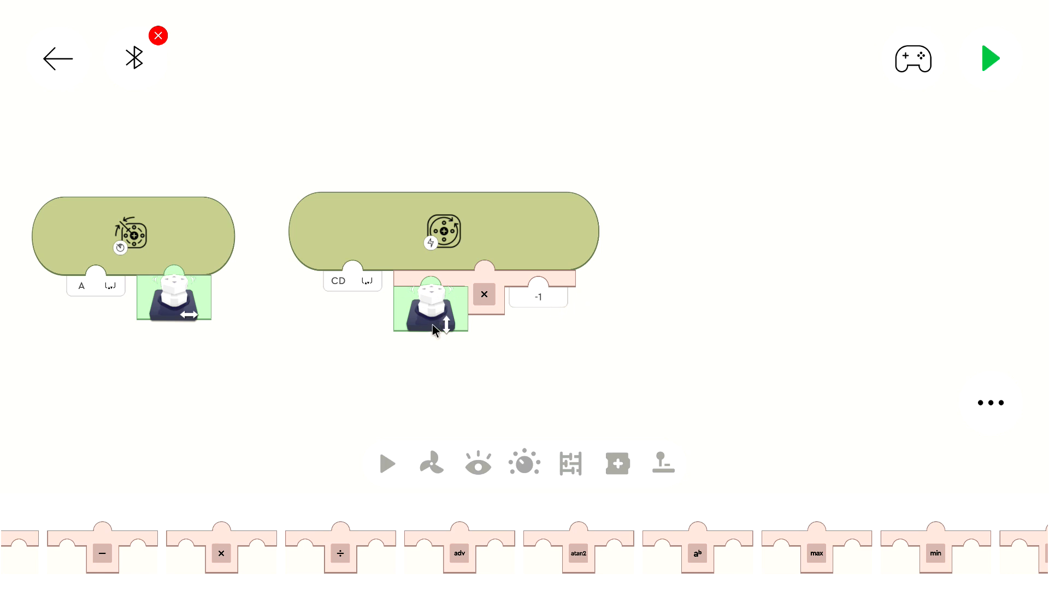
mouse_move(507, 286)
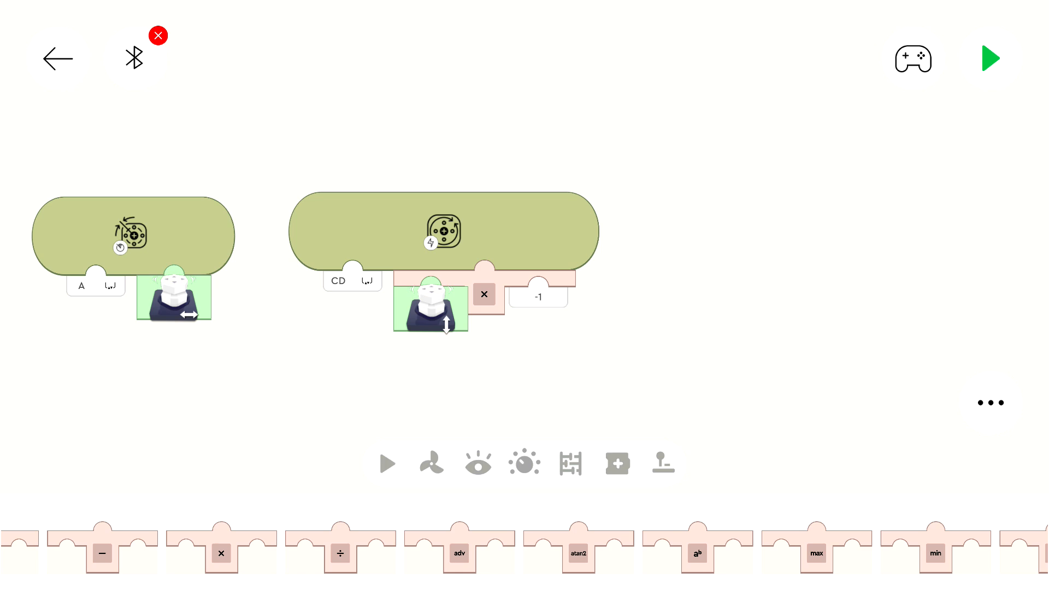
mouse_move(479, 235)
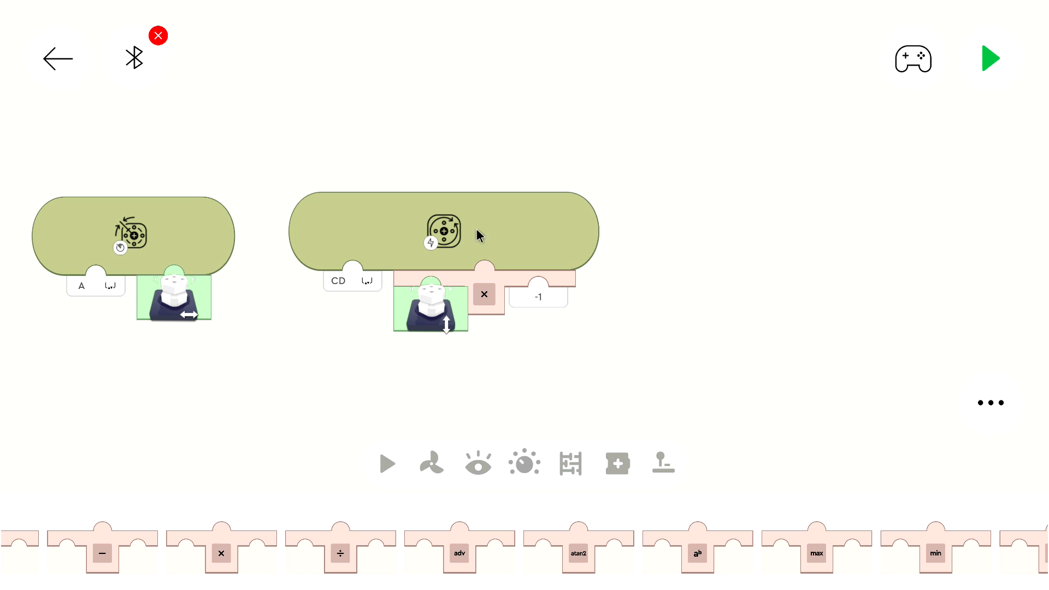
mouse_move(478, 236)
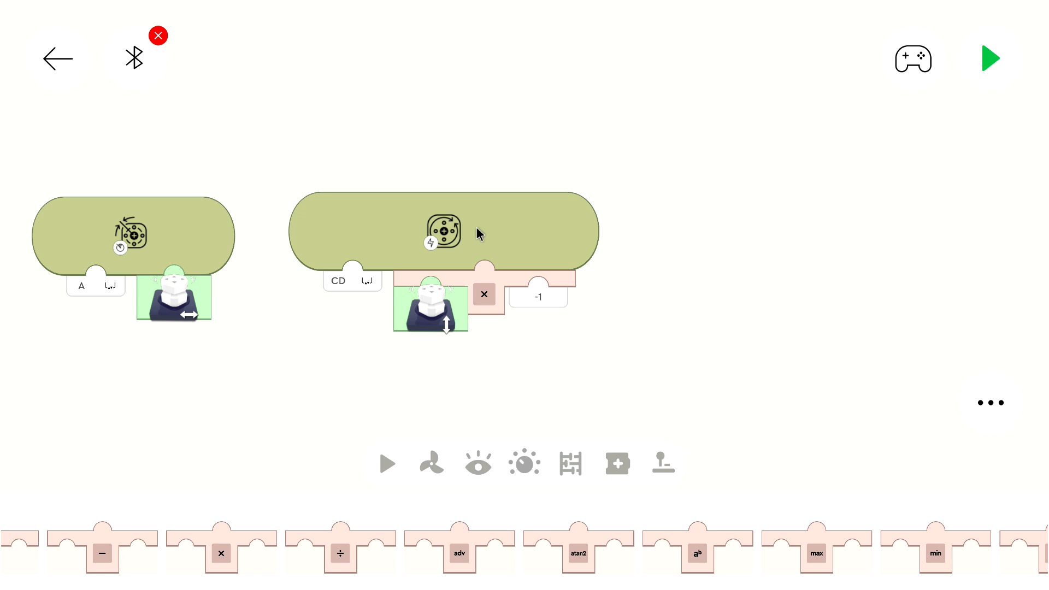
mouse_move(339, 245)
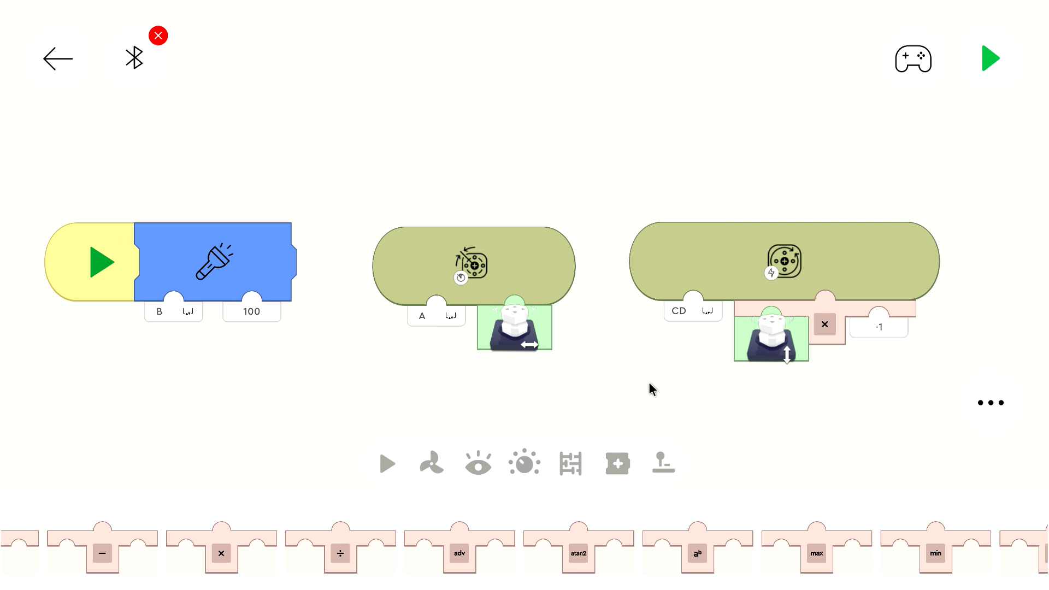
mouse_move(646, 387)
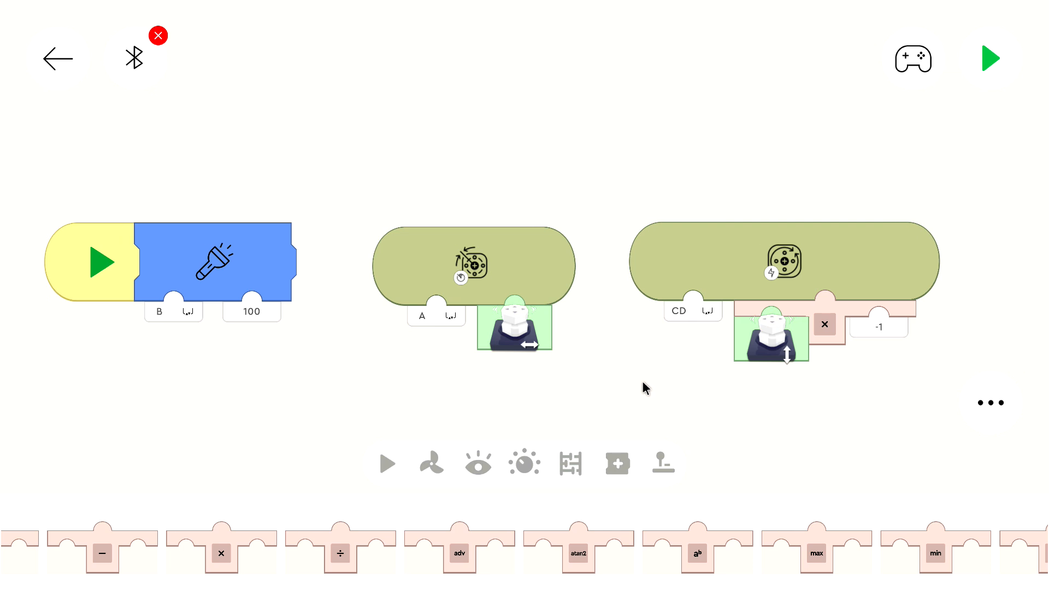
left_click(991, 58)
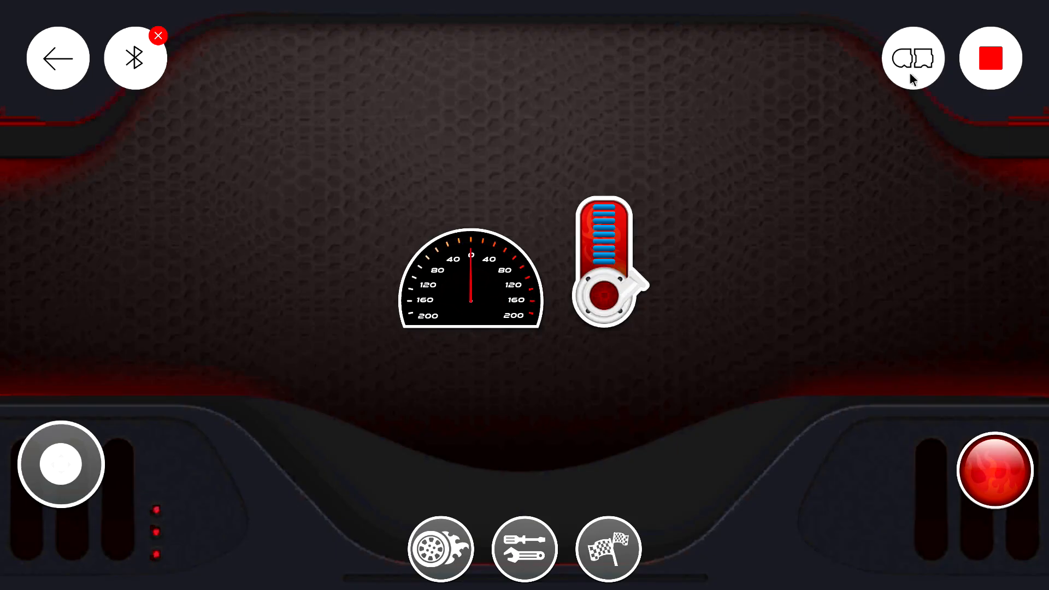